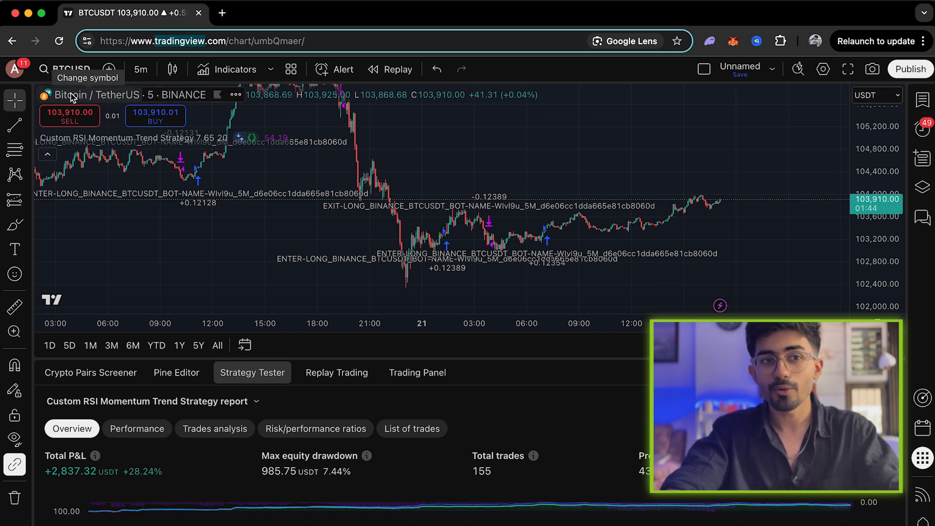
mouse_move(128, 102)
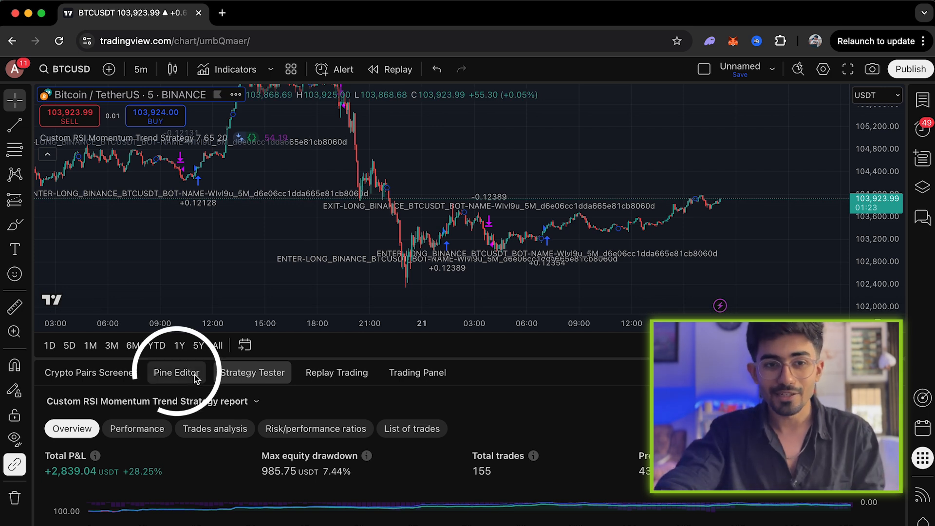
Show the Custom RSI strategy's Pine Script source in the Pine Editor.
left_click(176, 372)
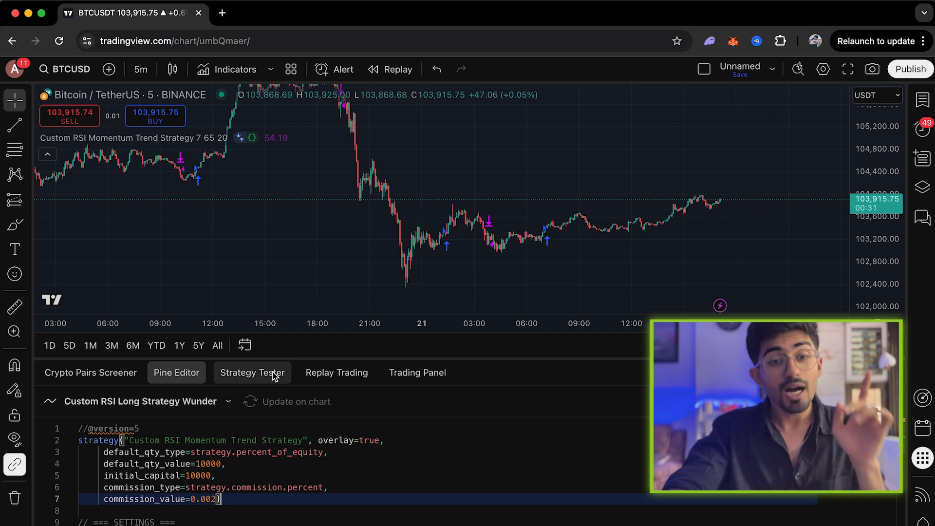
Return to the Strategy Tester report and jump the chart to an earlier 20 June trade.
left_click(251, 372)
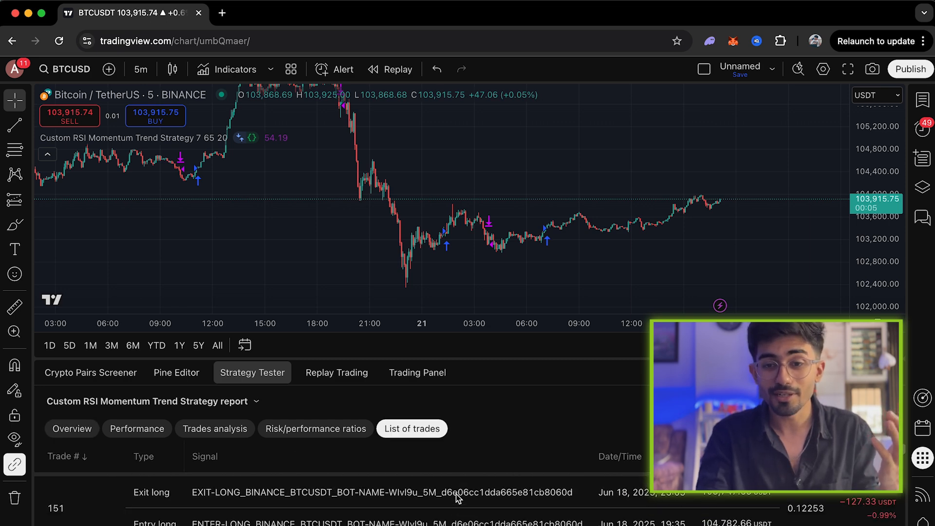
left_click(71, 429)
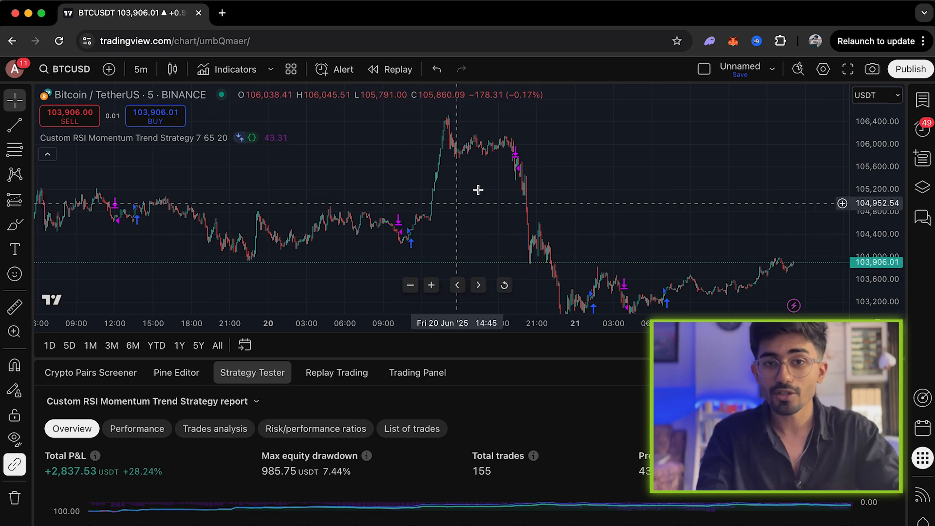
mouse_move(418, 240)
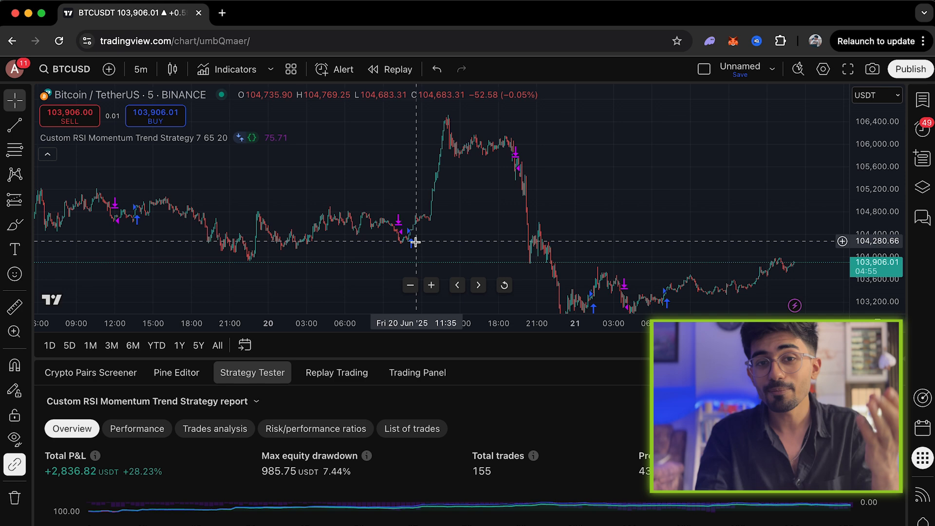
mouse_move(432, 225)
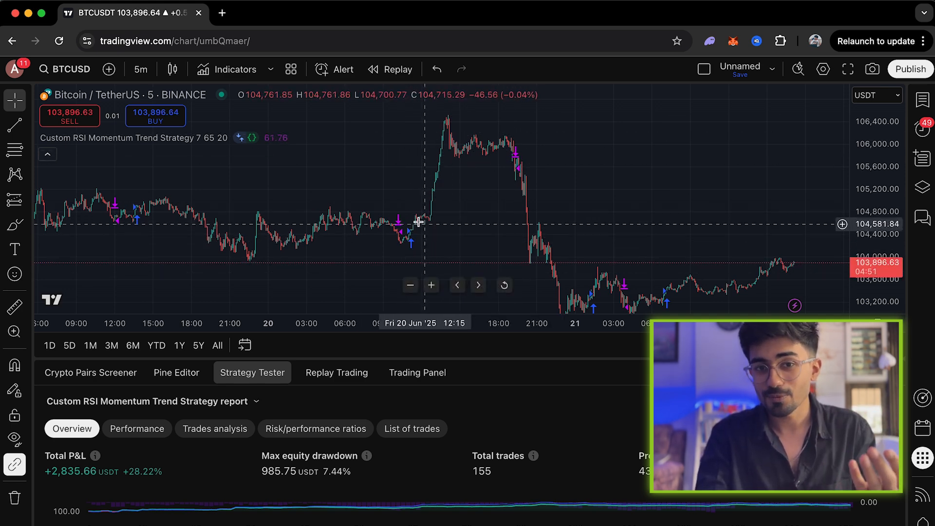
mouse_move(514, 167)
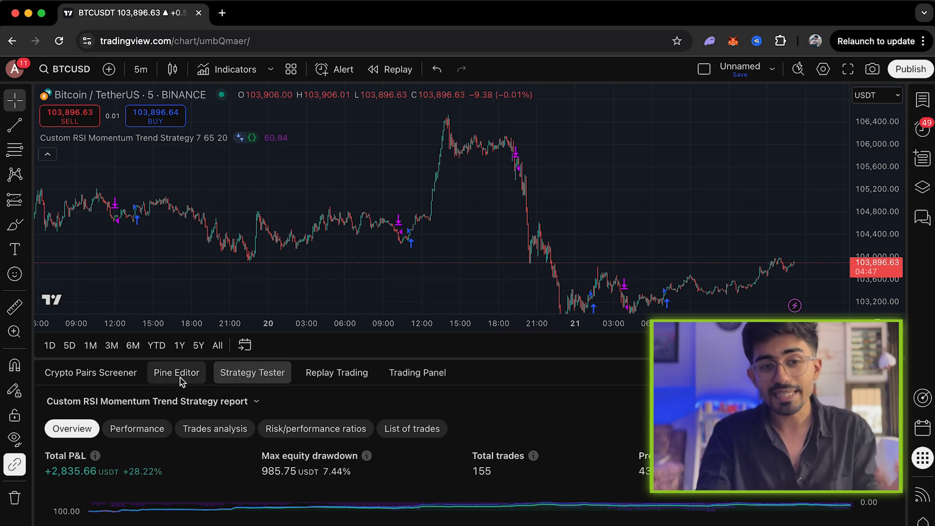
Reopen the Pine Editor and enlarge it to show RSI period 7, entry 65, exit 20.
left_click(177, 372)
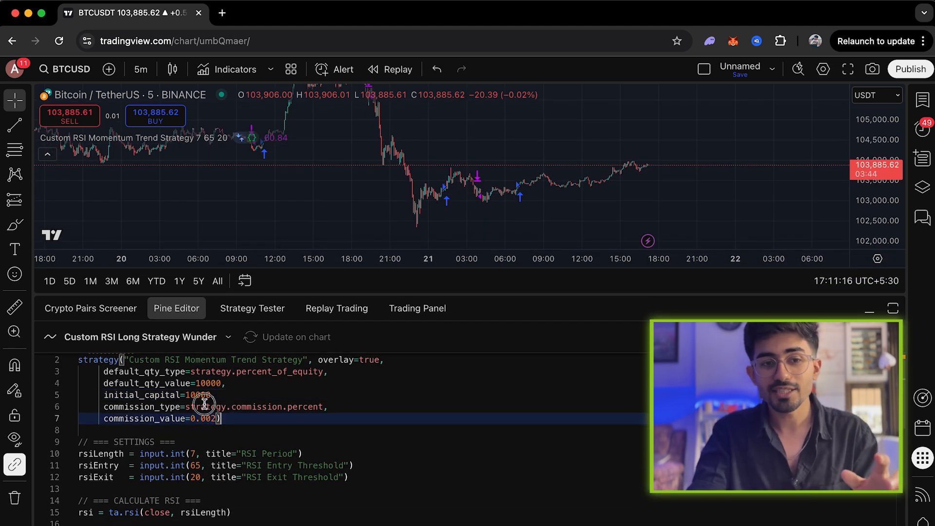
left_click_drag(211, 406, 78, 359)
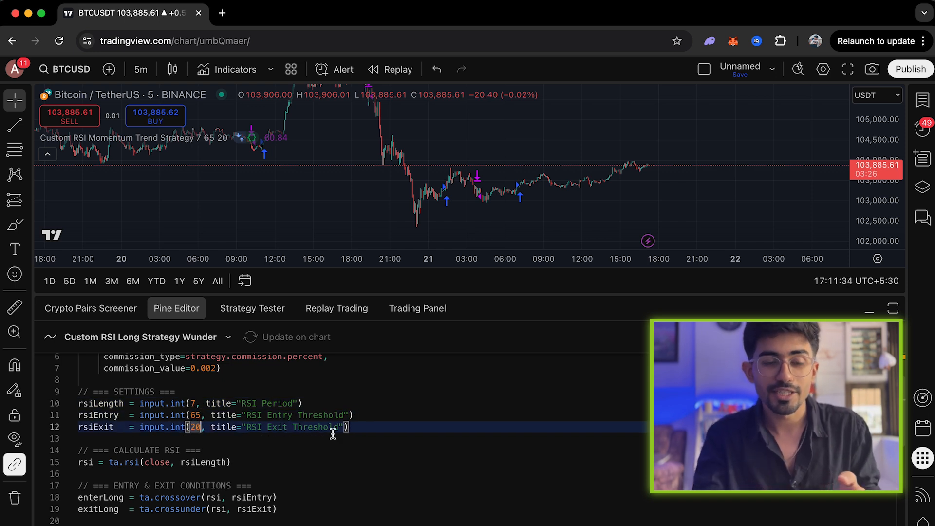
mouse_move(107, 403)
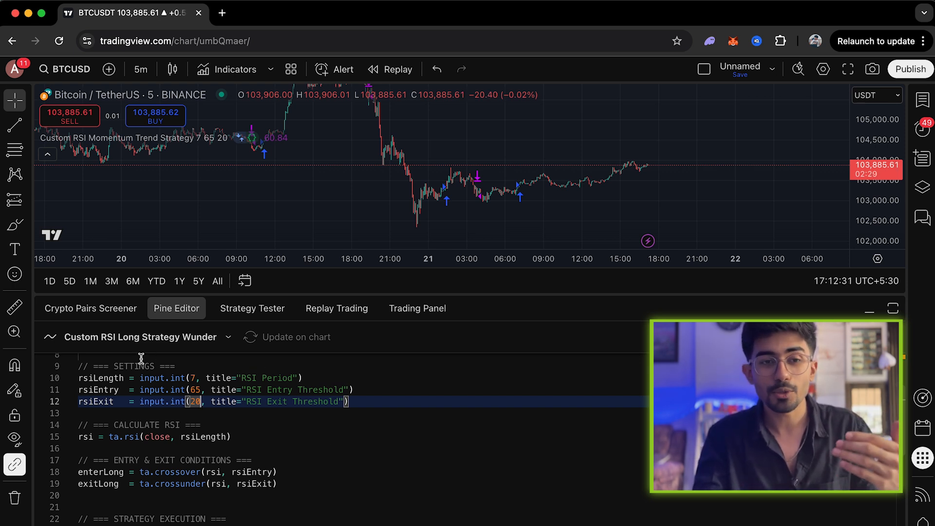
mouse_move(641, 155)
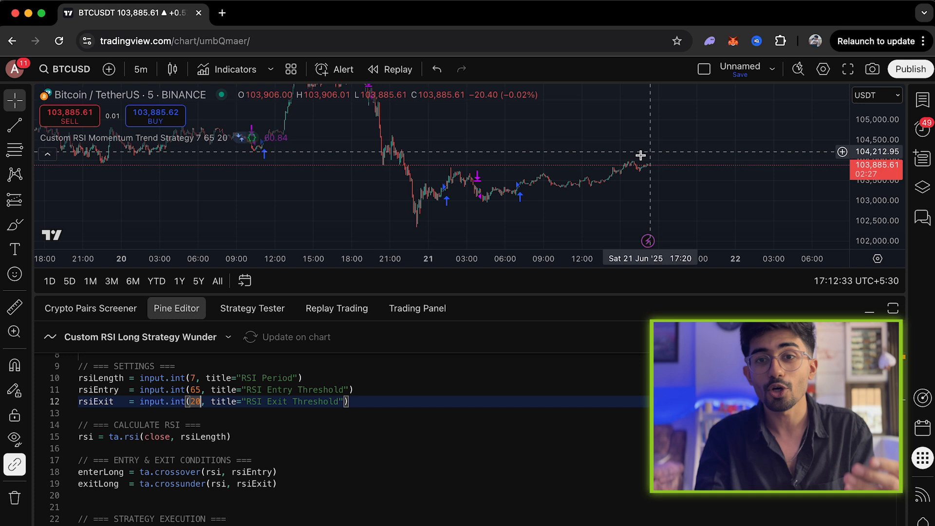
mouse_move(739, 220)
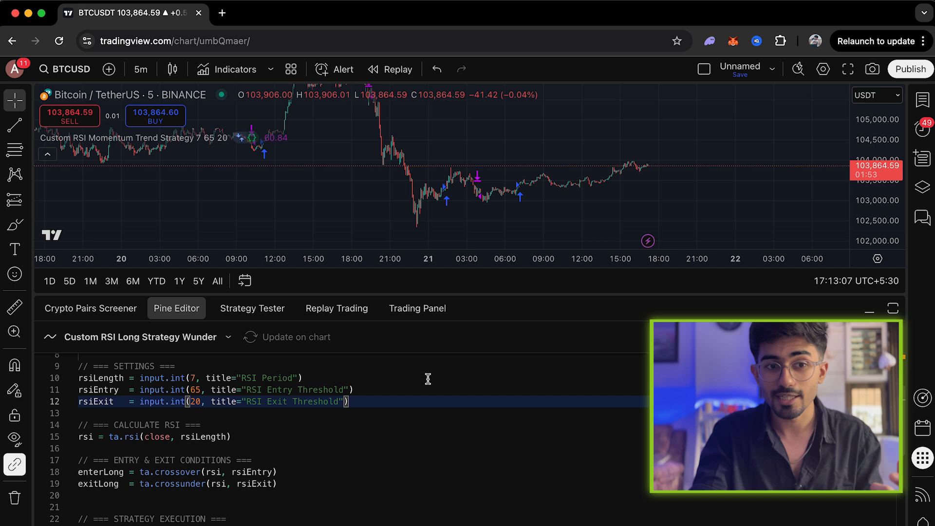
Leave the TradingView chart for a new browser tab headed to WunderTrading.
left_click(195, 389)
type("wundertra")
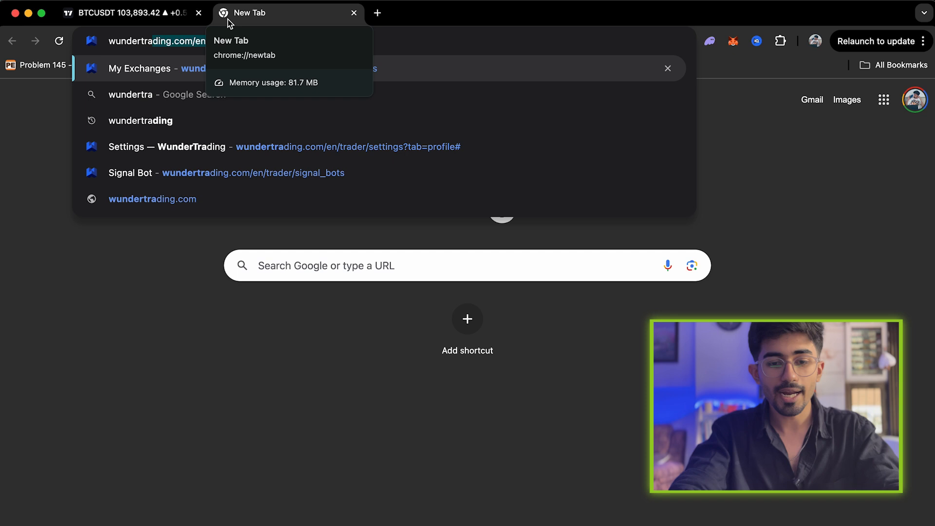
Load WunderTrading's Signal Bot list, then start entering binance.com in a new tab.
left_click(158, 41)
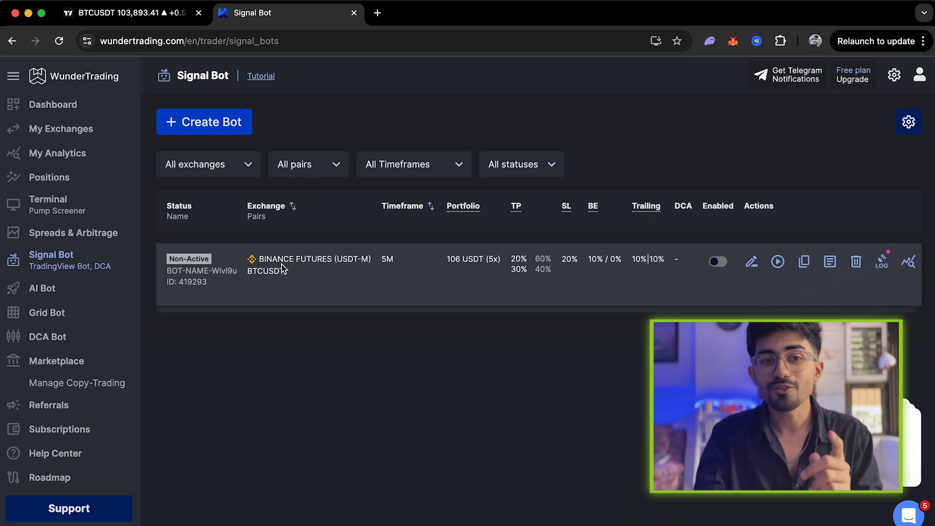
double_click(292, 259)
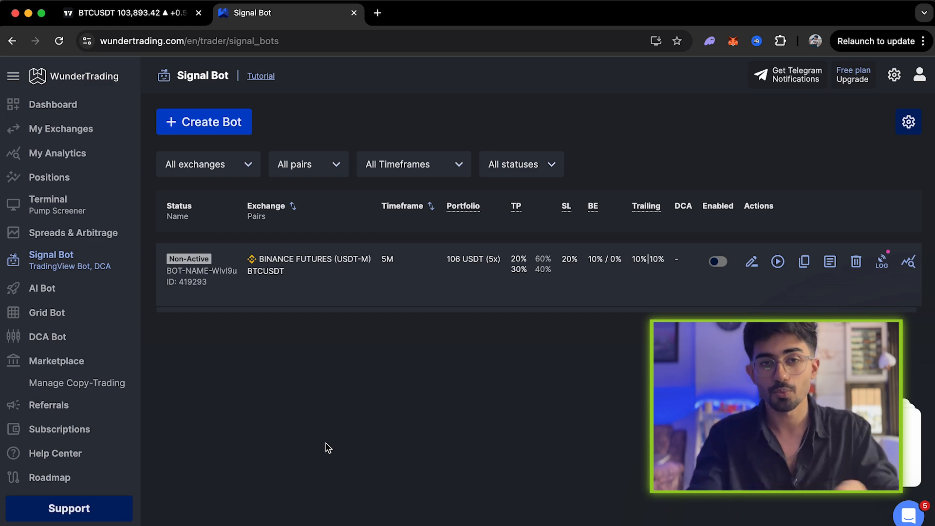
type("bian")
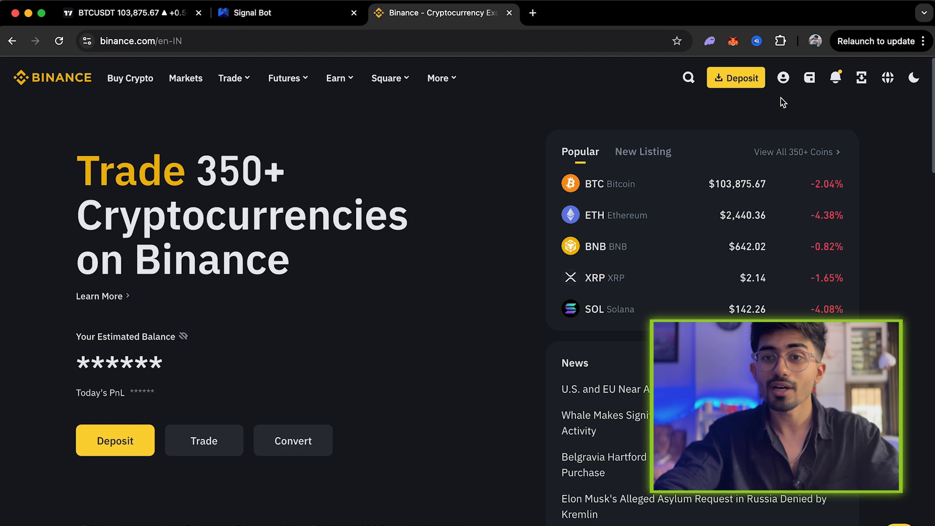
Navigate from the Binance profile menu through Account to the API Management page.
left_click(783, 78)
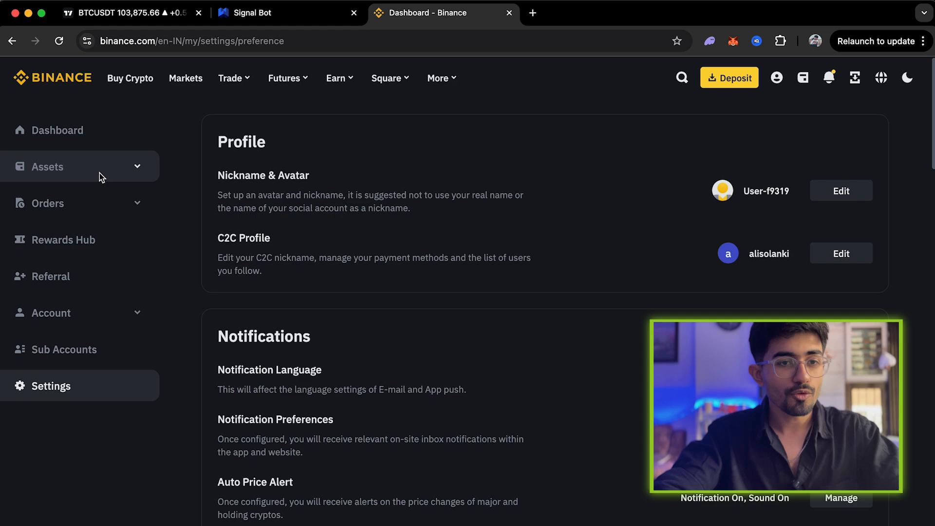
left_click(50, 313)
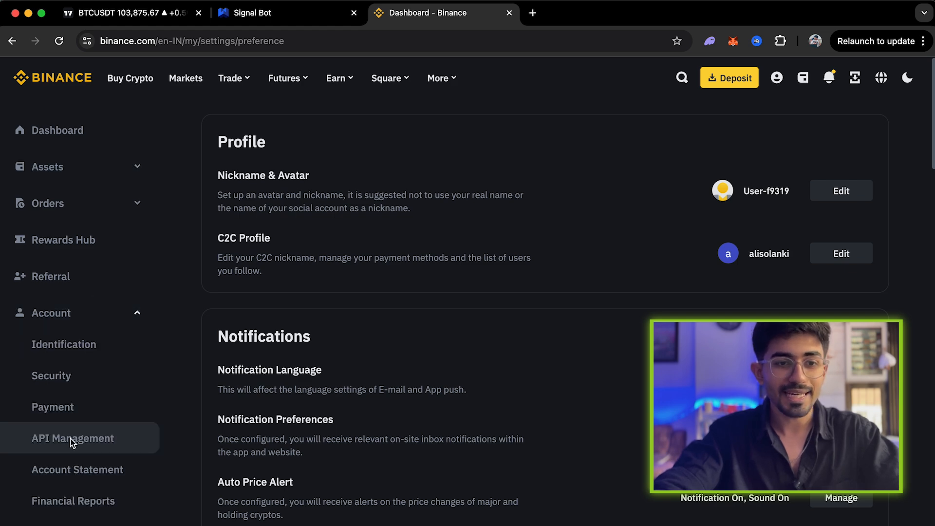
left_click(73, 438)
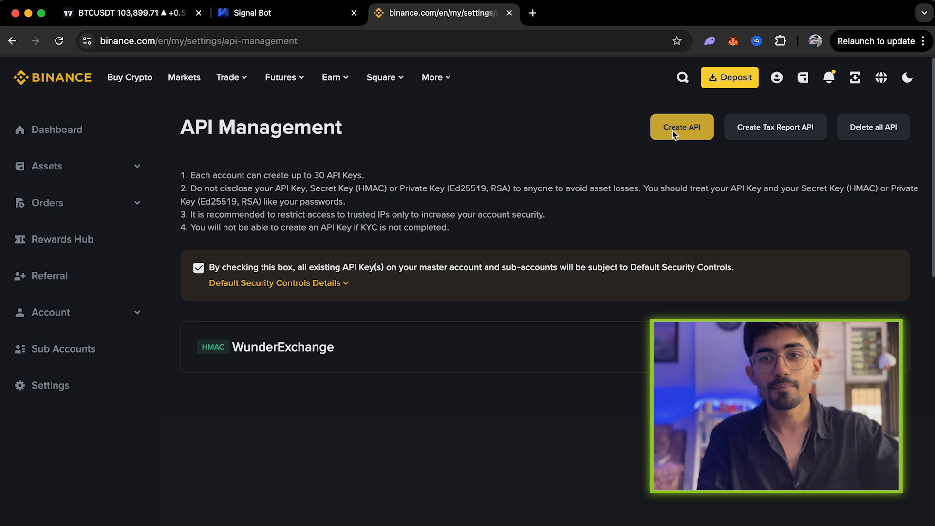
Create a new system-generated Binance API key labelled 'wunder'.
left_click(682, 126)
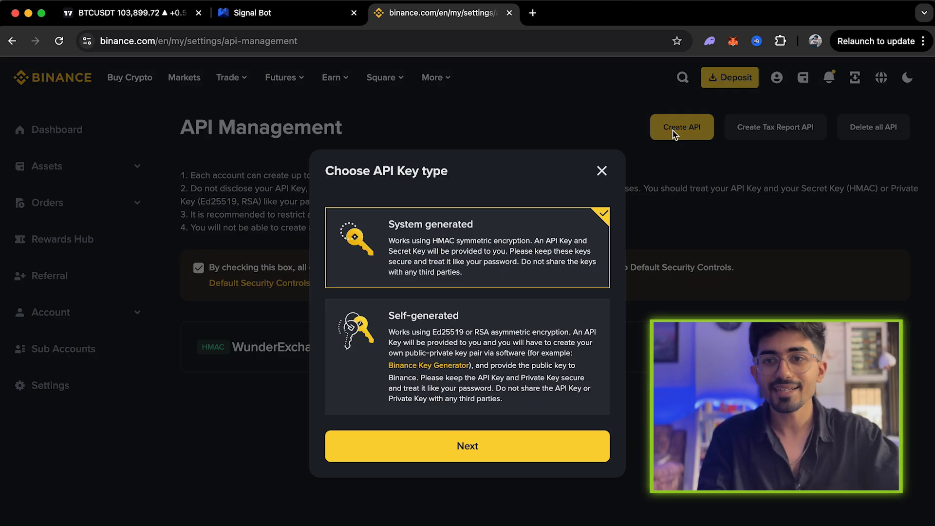
mouse_move(469, 262)
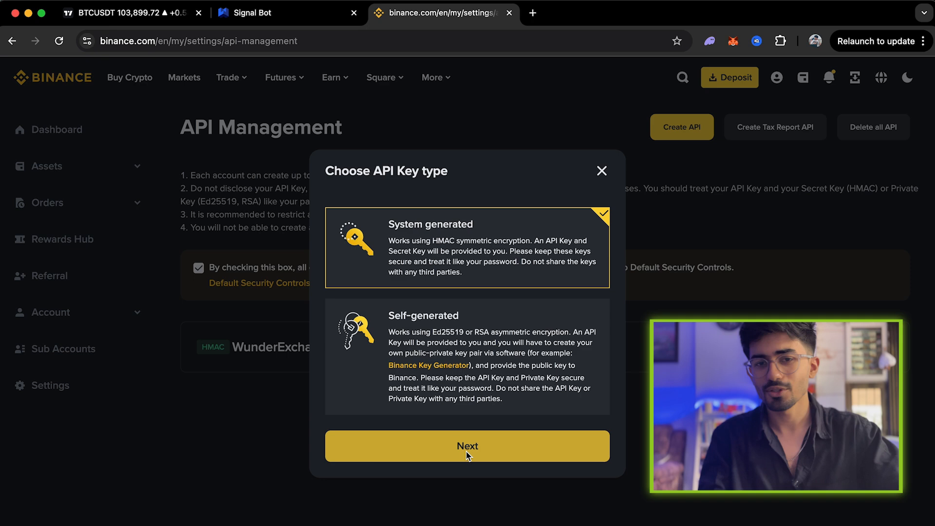
mouse_move(503, 458)
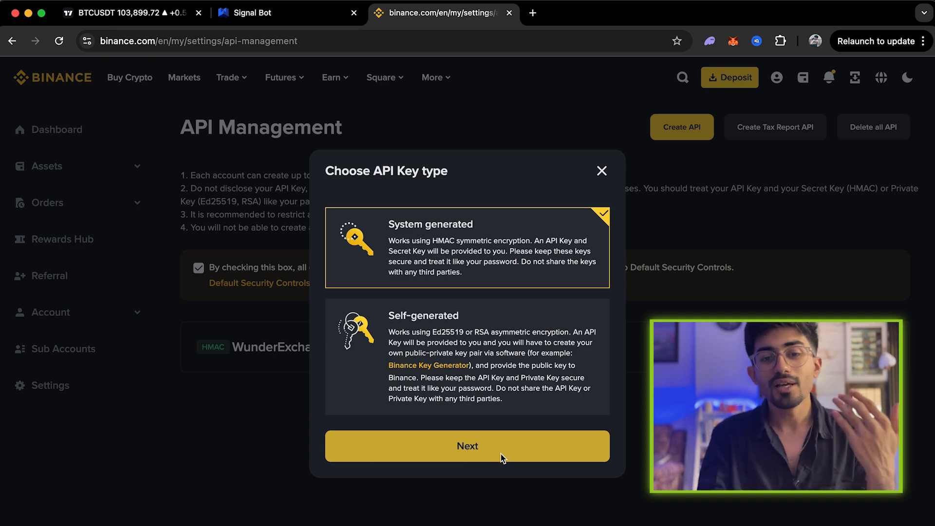
left_click(466, 445)
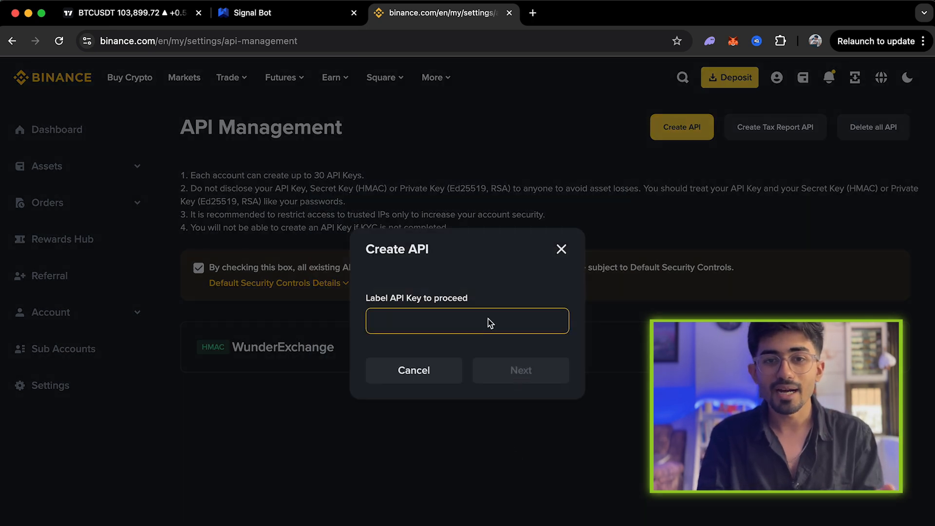
type("wunde")
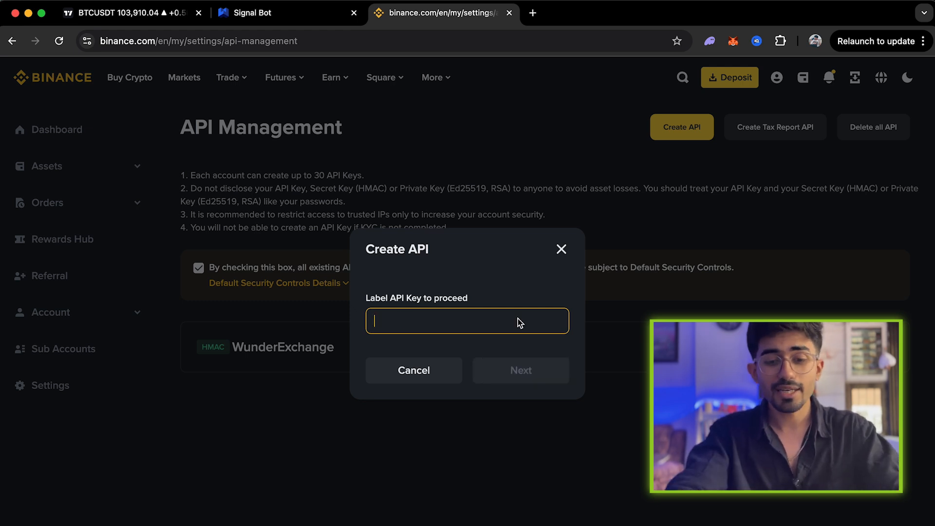
type("wunder")
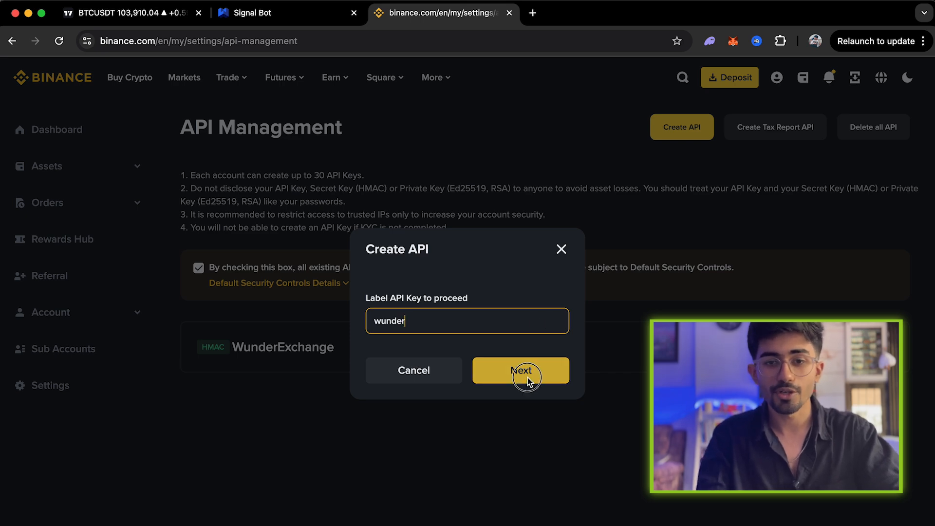
left_click(520, 370)
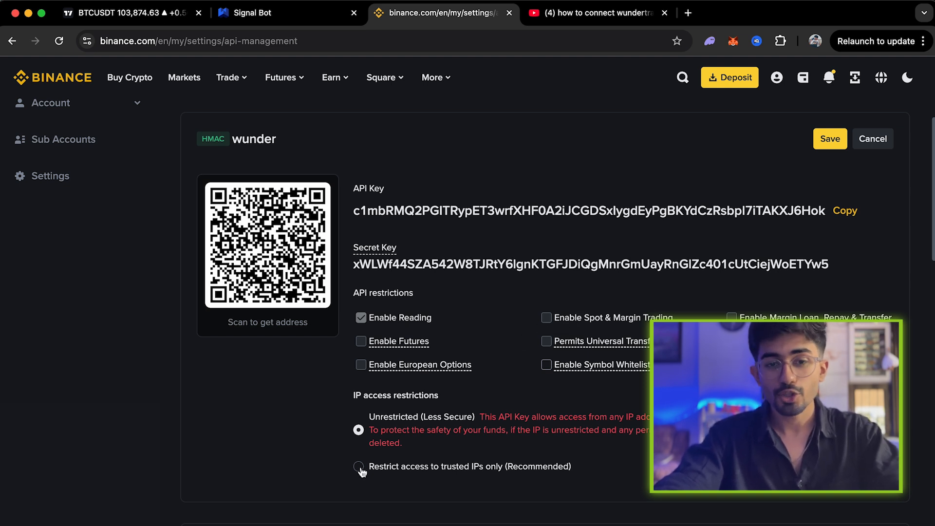
Restrict the wunder key to trusted IPs only and return to the WunderTrading Signal Bot tab.
left_click(358, 466)
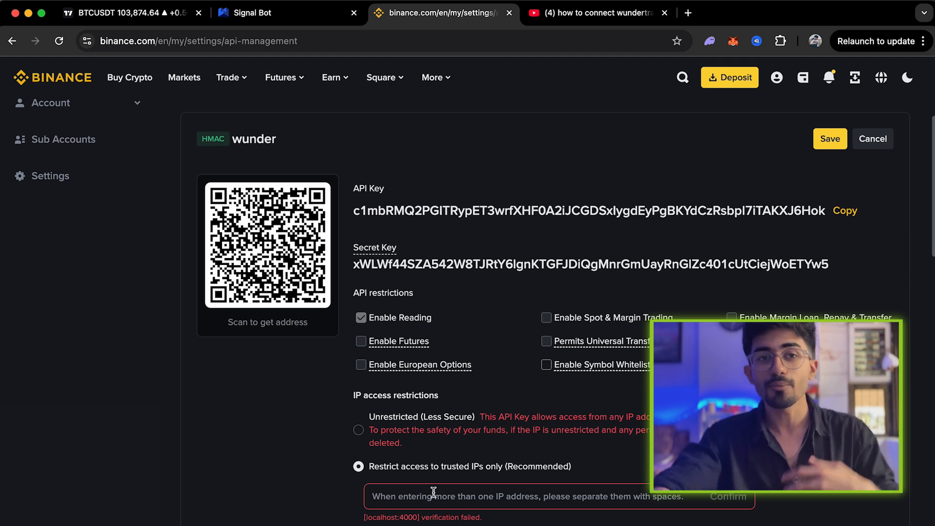
mouse_move(289, 13)
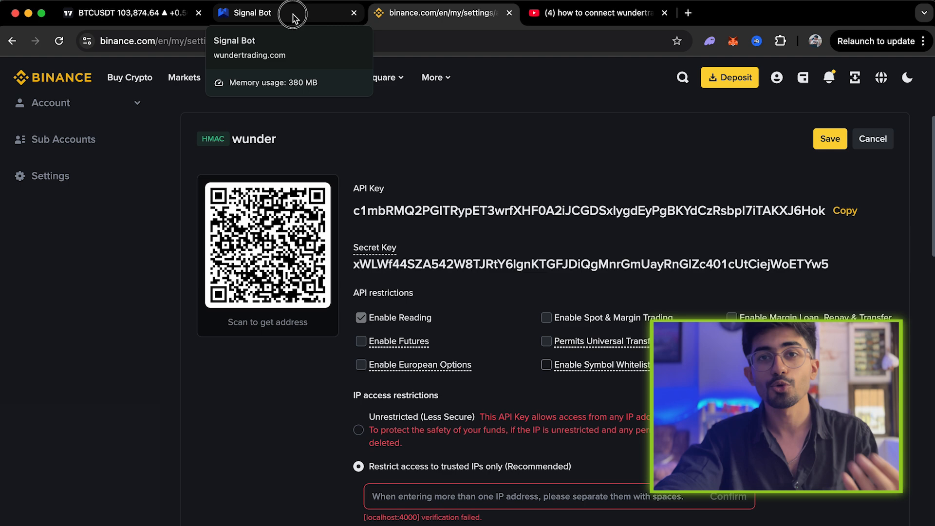
left_click(256, 13)
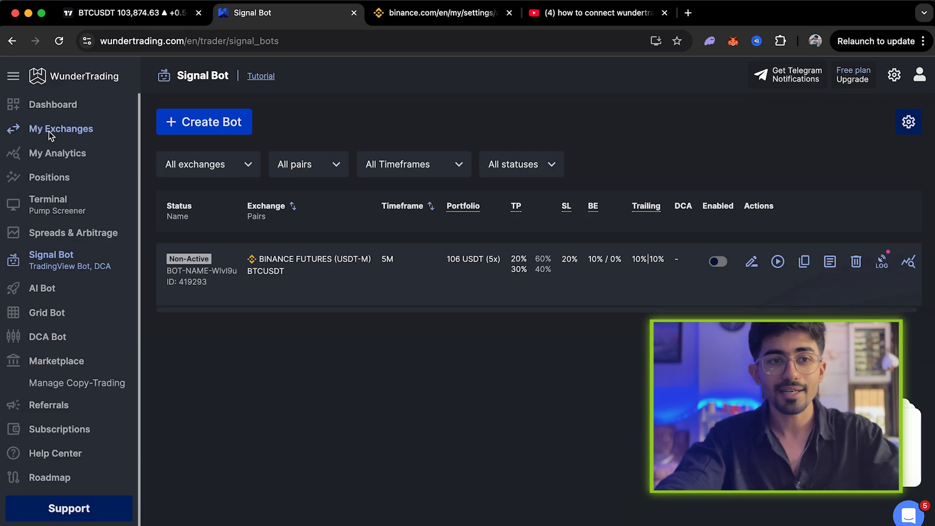
In My Exchanges, begin a Binance connection, copy its whitelist IPs and go back to the Binance key.
left_click(60, 128)
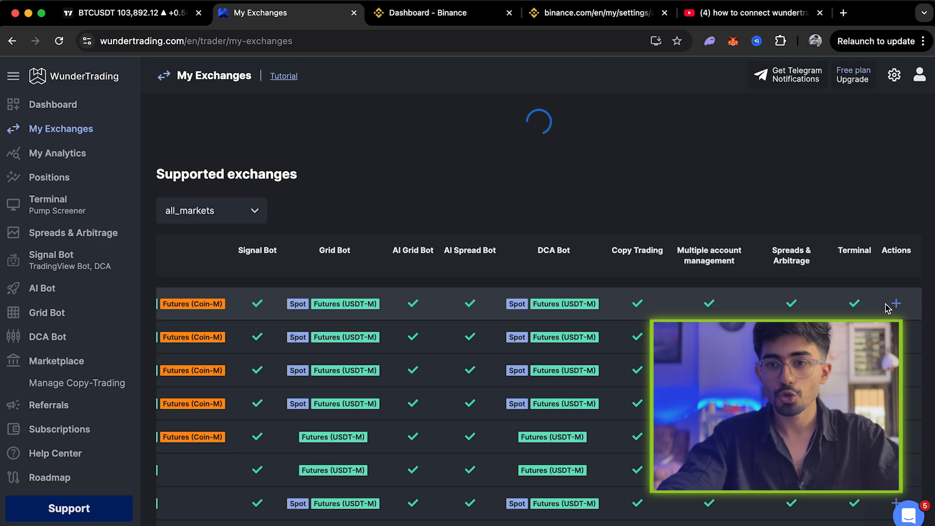
left_click(894, 304)
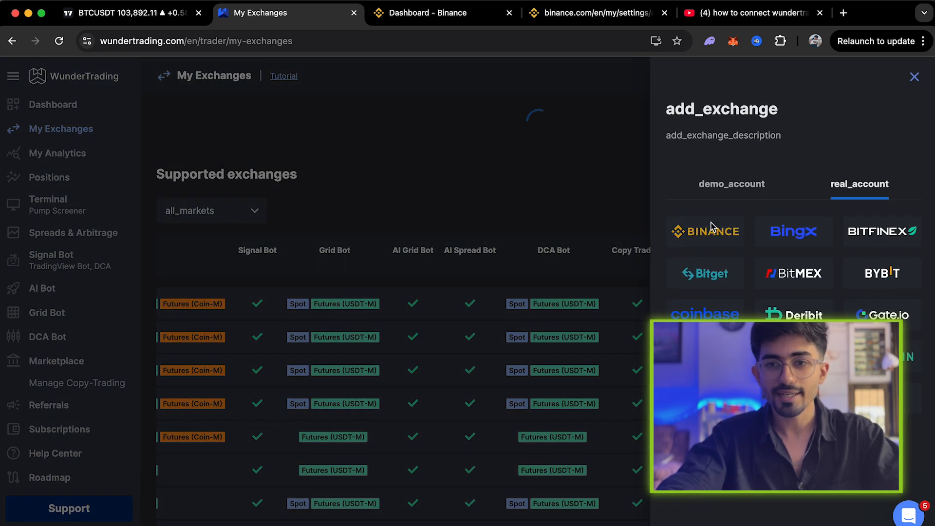
left_click(704, 231)
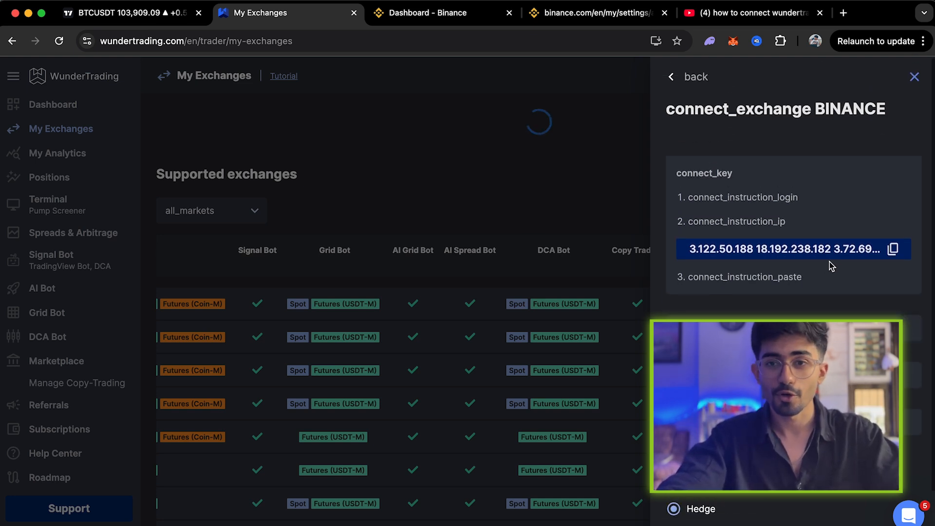
left_click(892, 249)
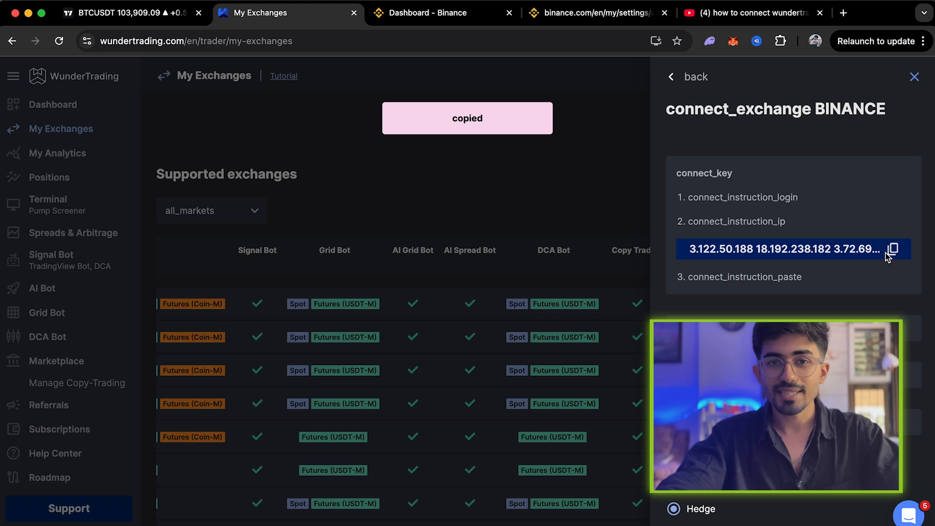
left_click(596, 13)
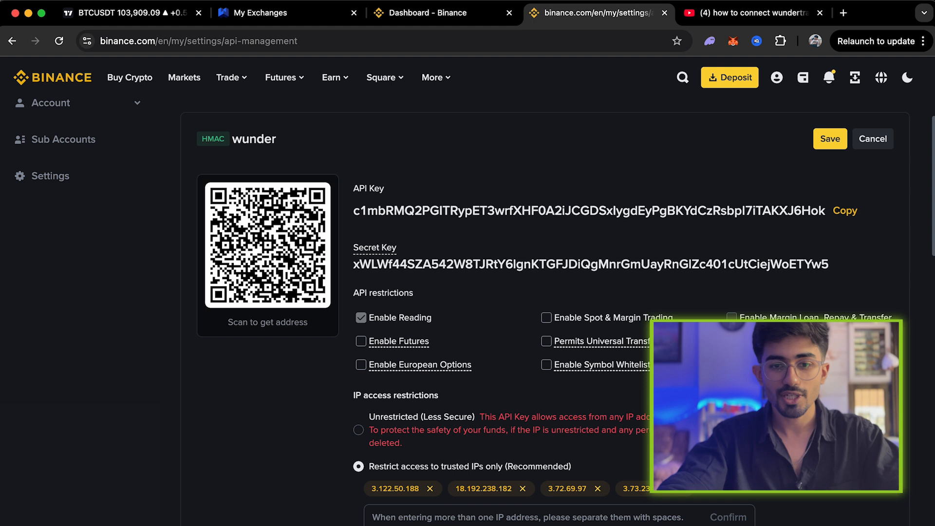
mouse_move(361, 365)
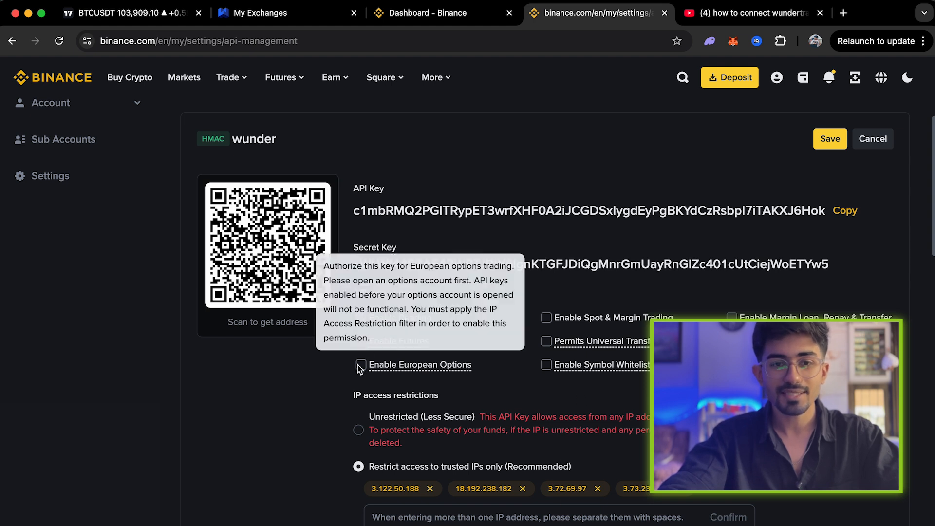
mouse_move(362, 346)
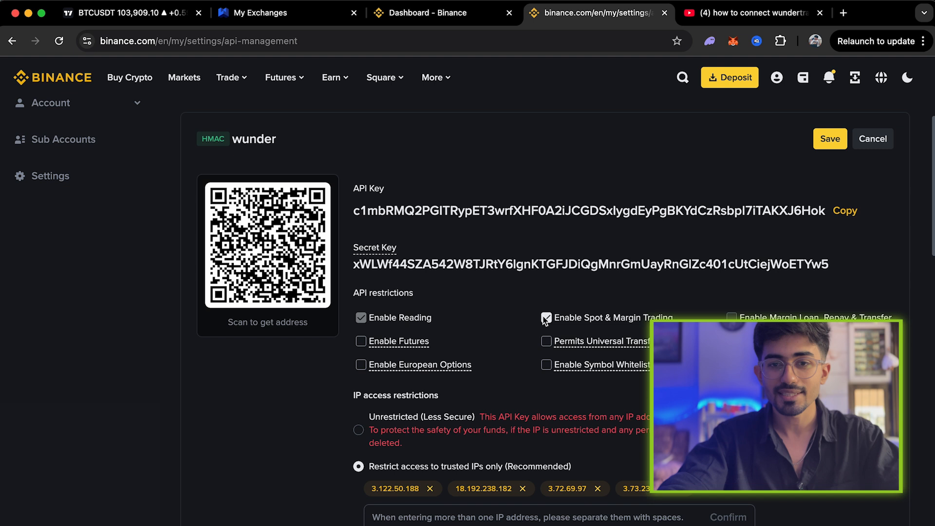
Enable Futures trading on the wunder key and copy the API key.
left_click(361, 341)
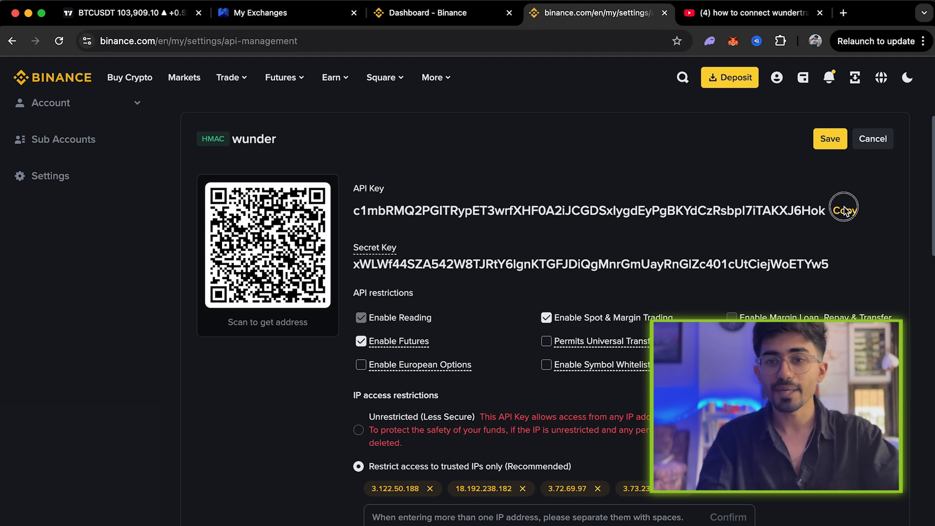
left_click(262, 13)
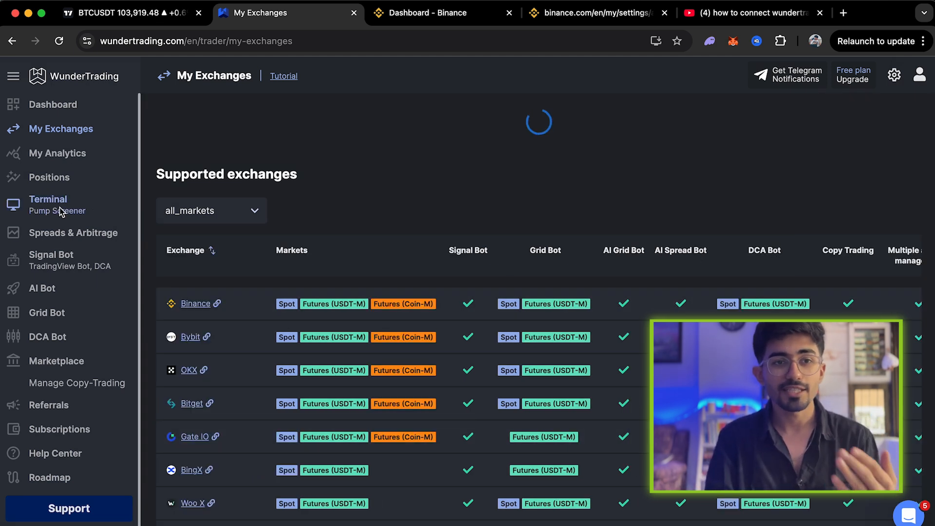
Open the Signal Bot list showing the inactive Binance Futures BTCUSDT 5M bot.
left_click(51, 260)
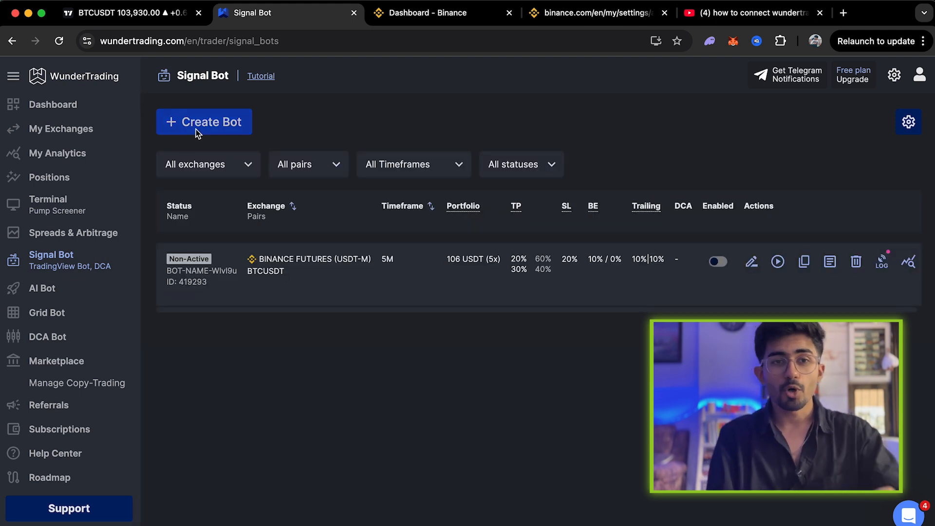
Start a new signal bot with the default name and choose Binance Futures (COIN-M) as exchange.
left_click(203, 122)
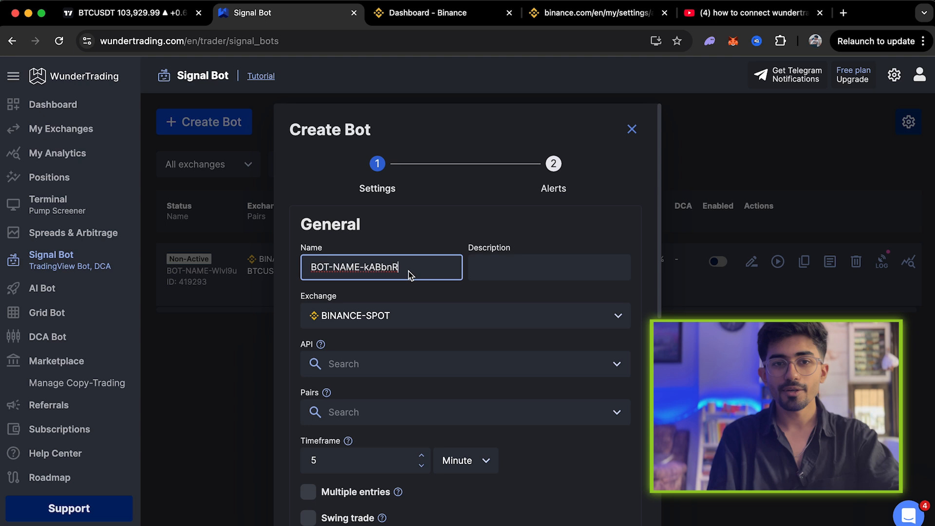
left_click(548, 267)
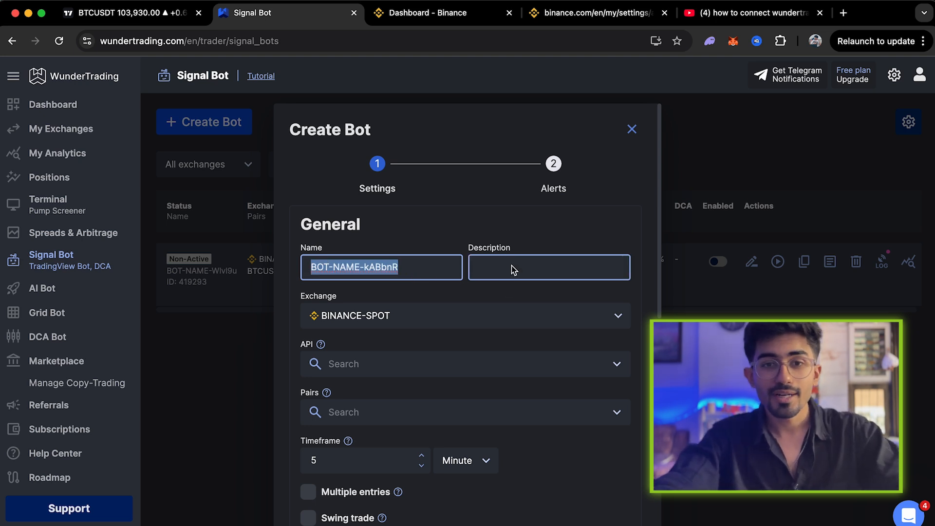
left_click(465, 316)
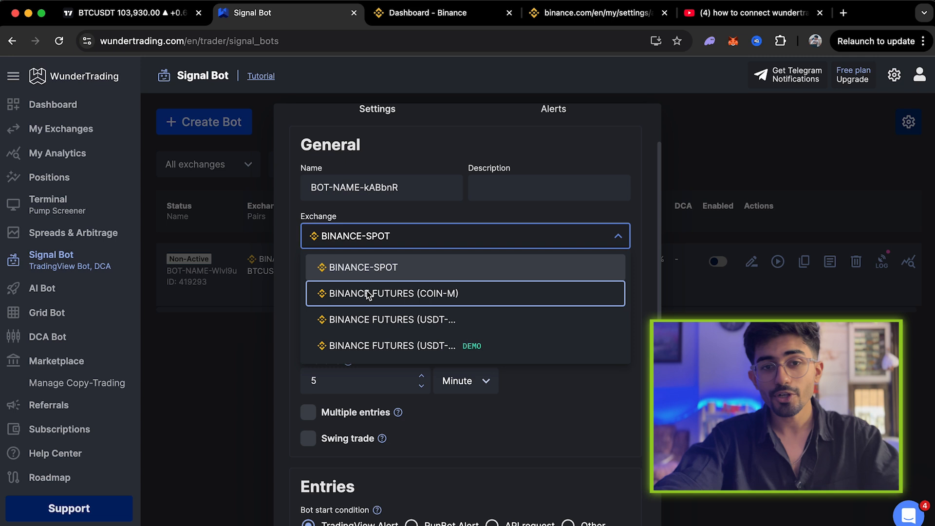
mouse_move(451, 293)
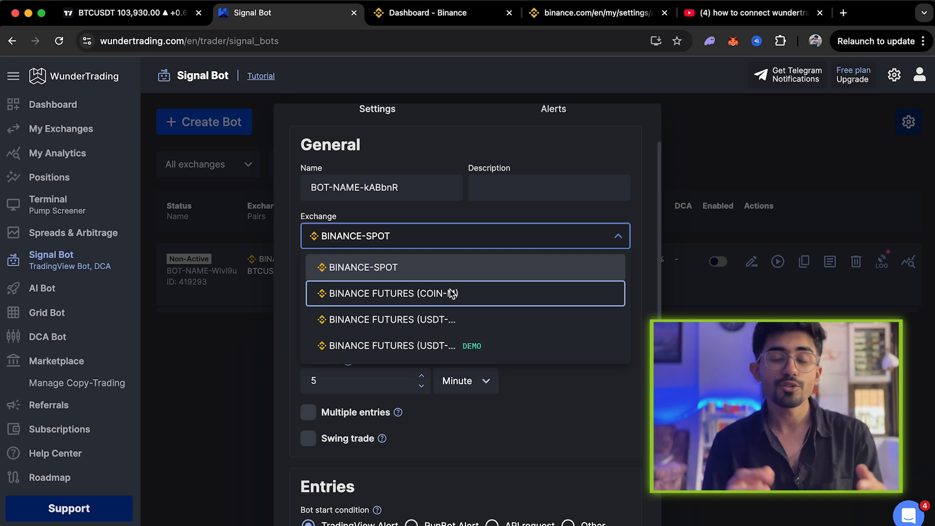
mouse_move(453, 274)
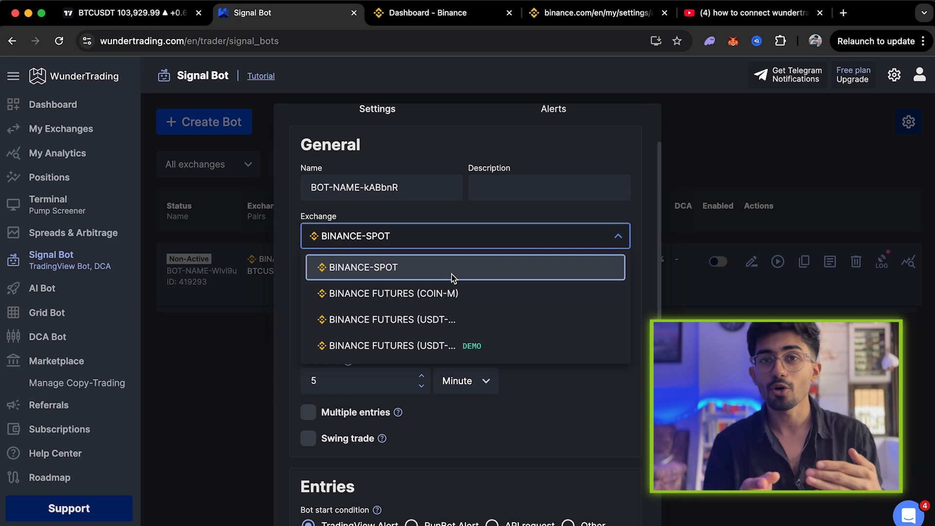
mouse_move(410, 298)
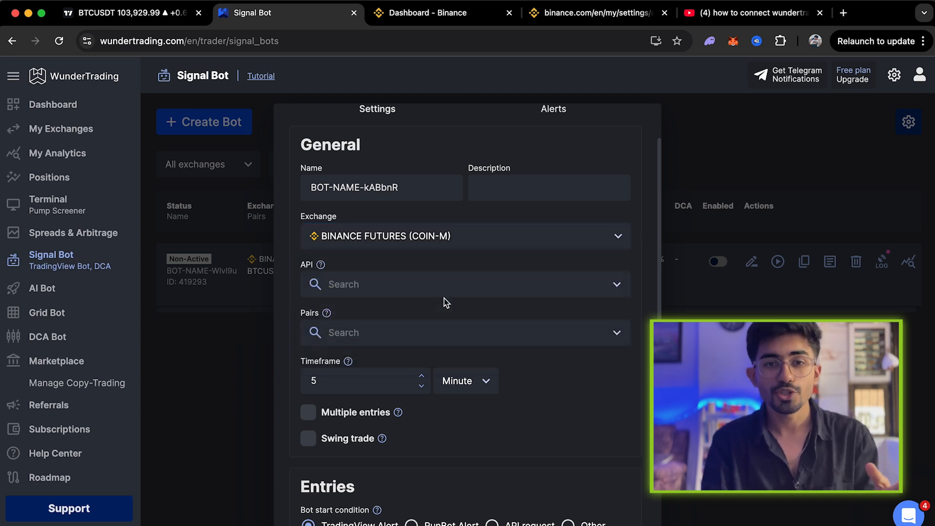
Link the Binance-Main-Acc API and search 'btc' to pick pairs BTCUSD_250627 and BTCUSD_PERP.
left_click(465, 283)
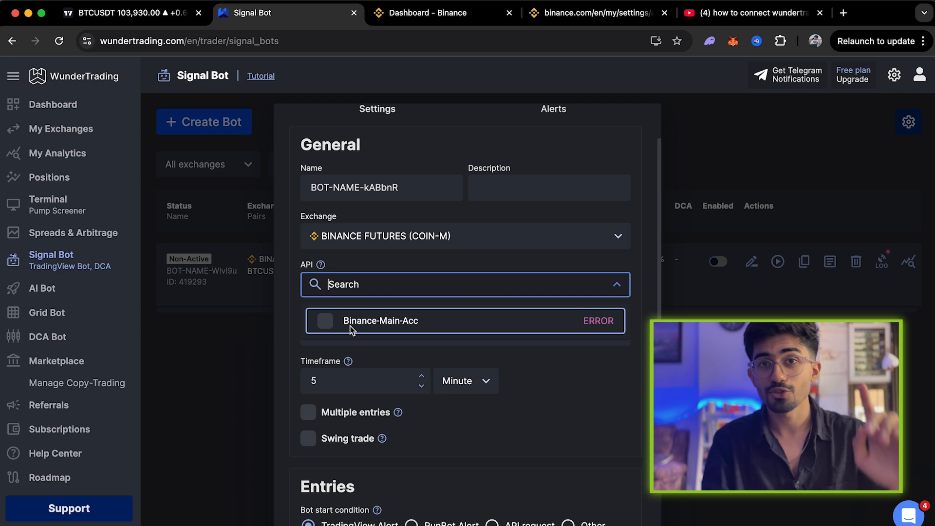
left_click(379, 321)
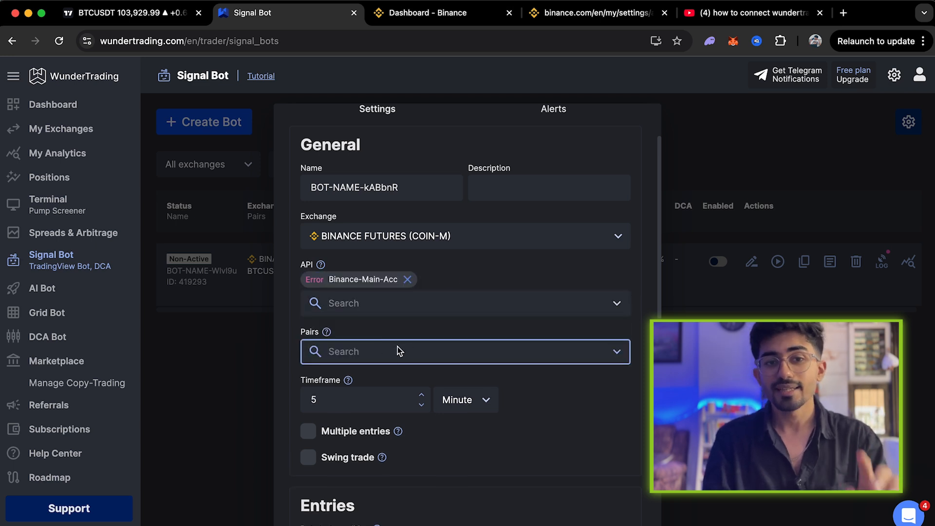
left_click(464, 352)
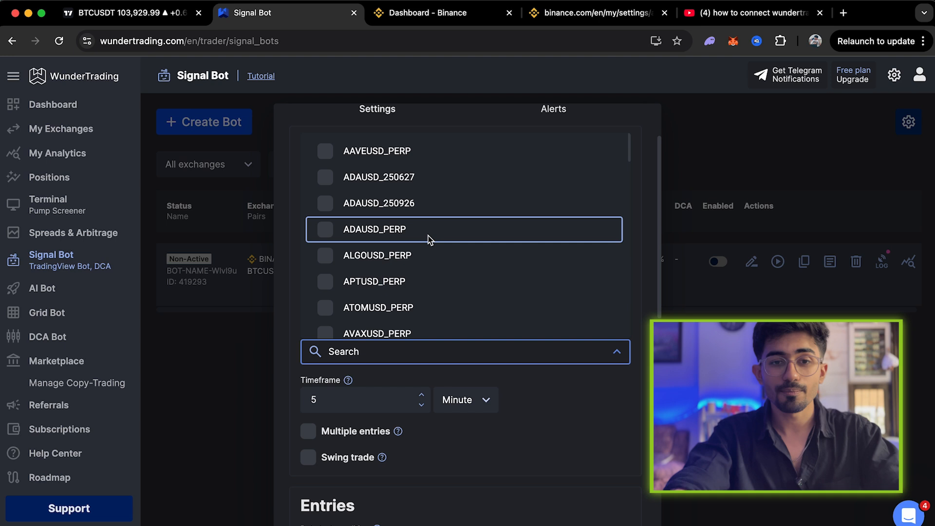
type("btc")
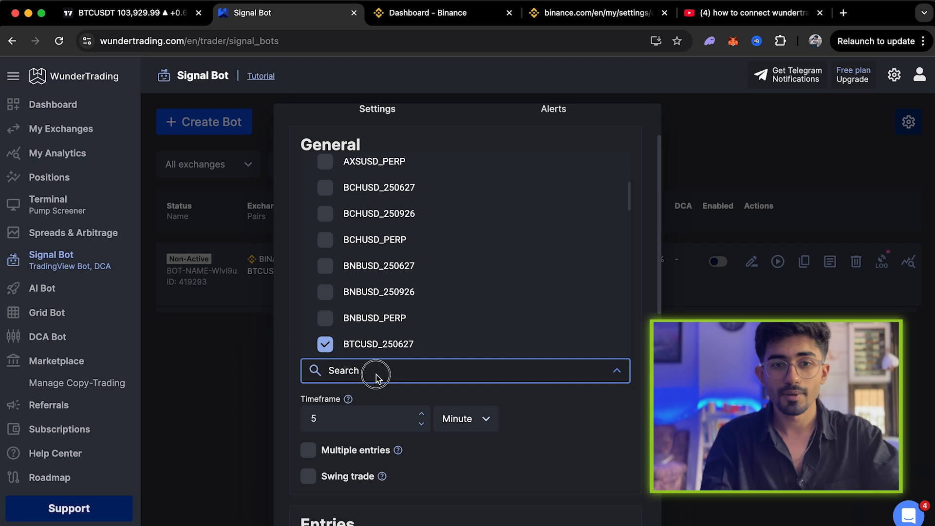
type("btc")
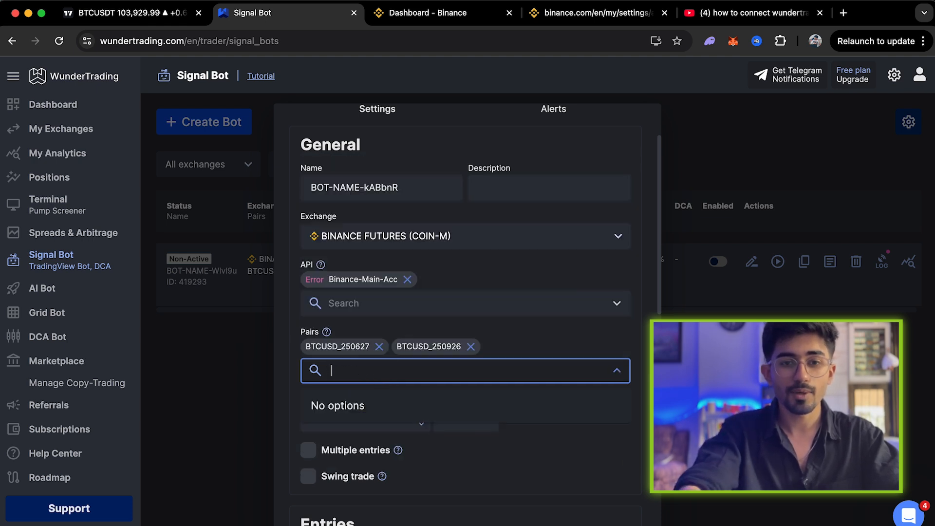
type("btc")
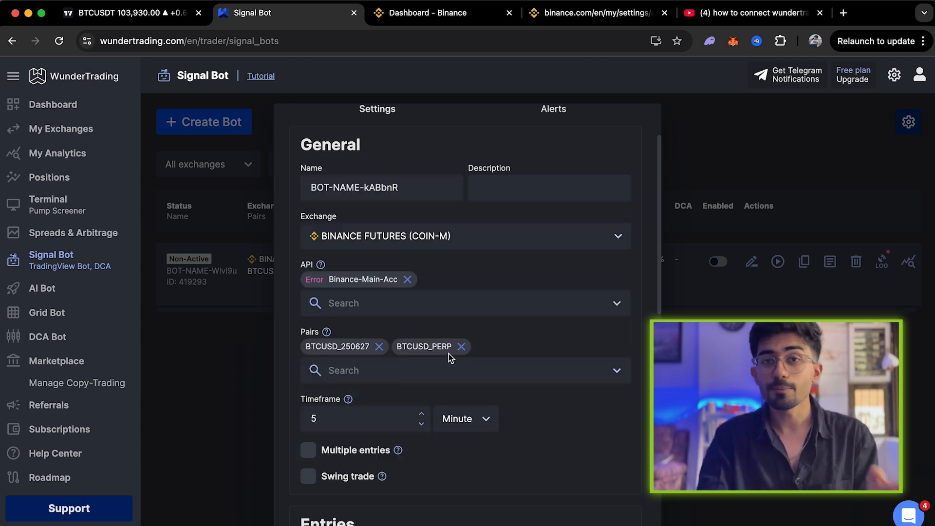
Review the entry, exit and DCA settings and create the bot as non-active.
scroll("down", 3)
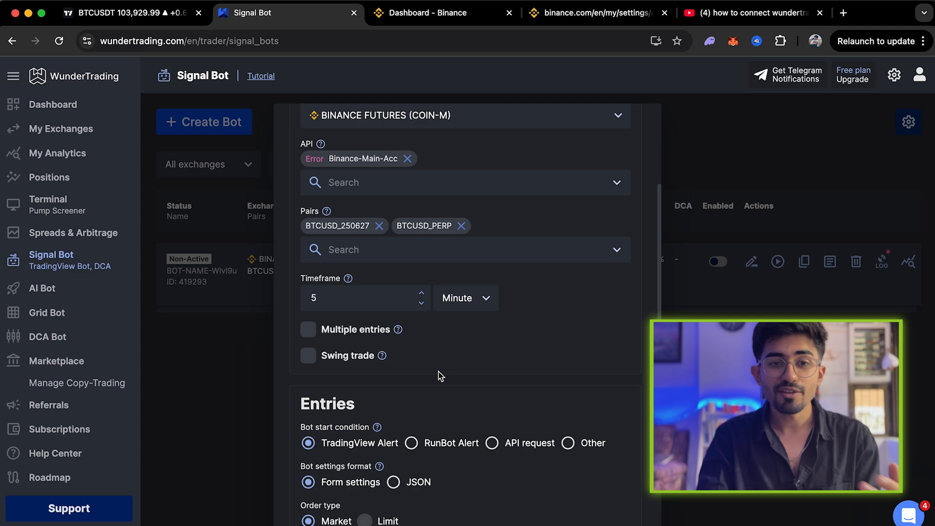
scroll("down", 3)
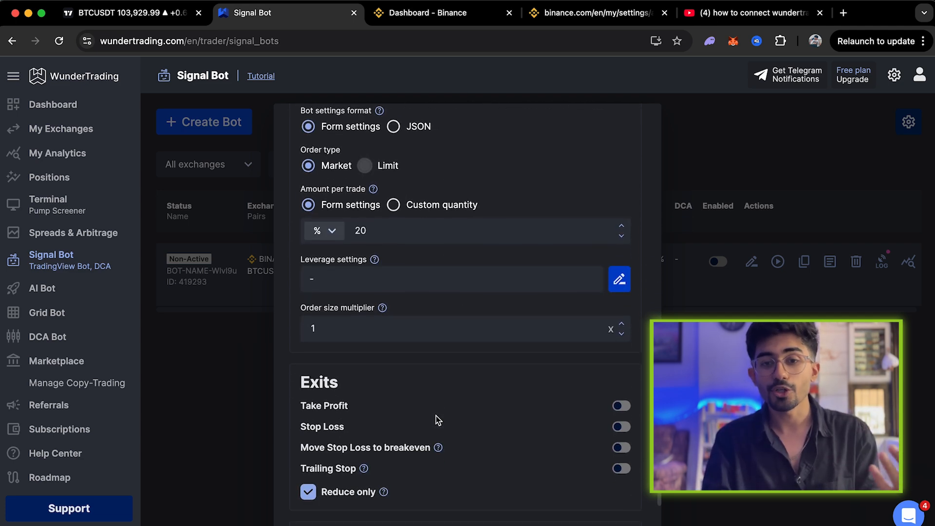
scroll("down", 3)
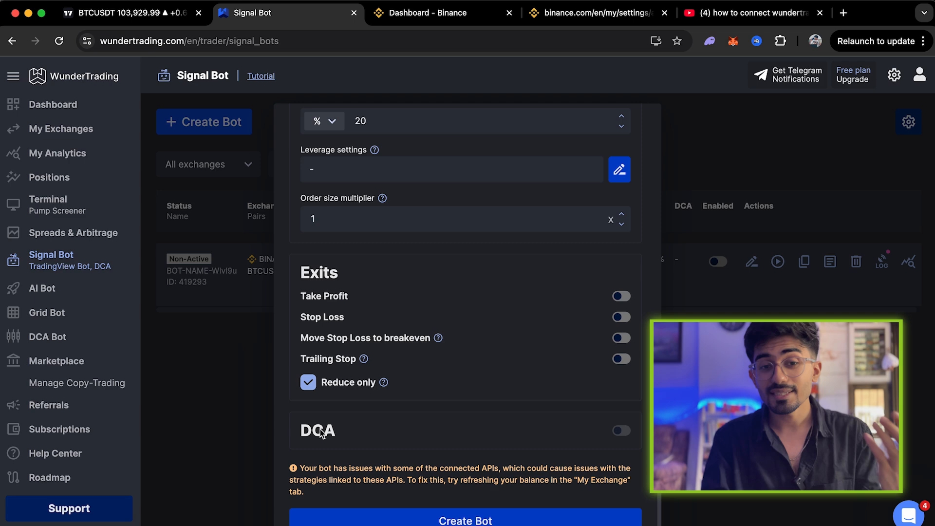
mouse_move(643, 398)
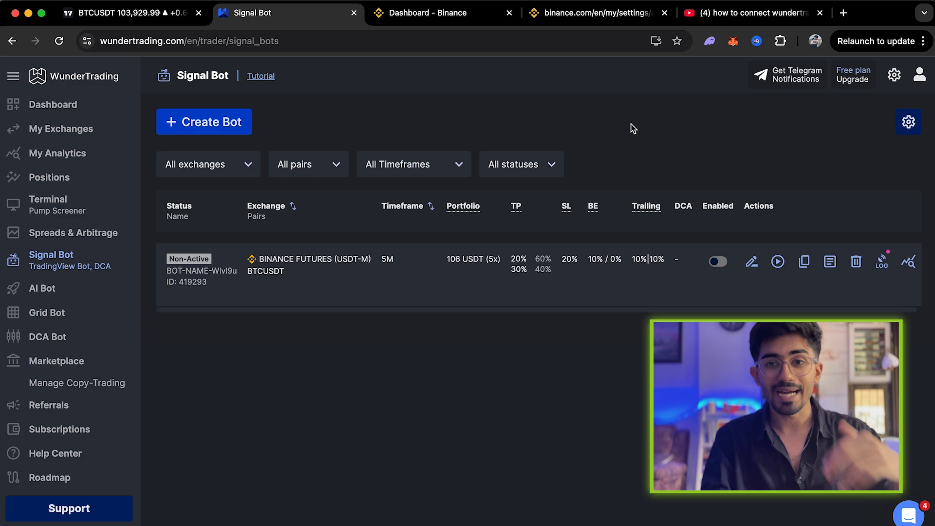
mouse_move(428, 276)
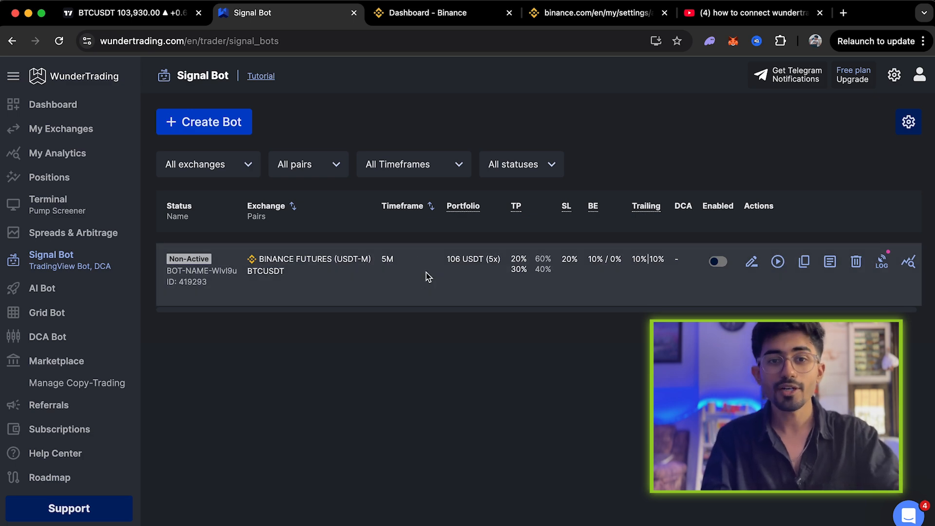
Edit the new BTCUSDT bot to review its webhook URL and alert messages.
left_click(751, 261)
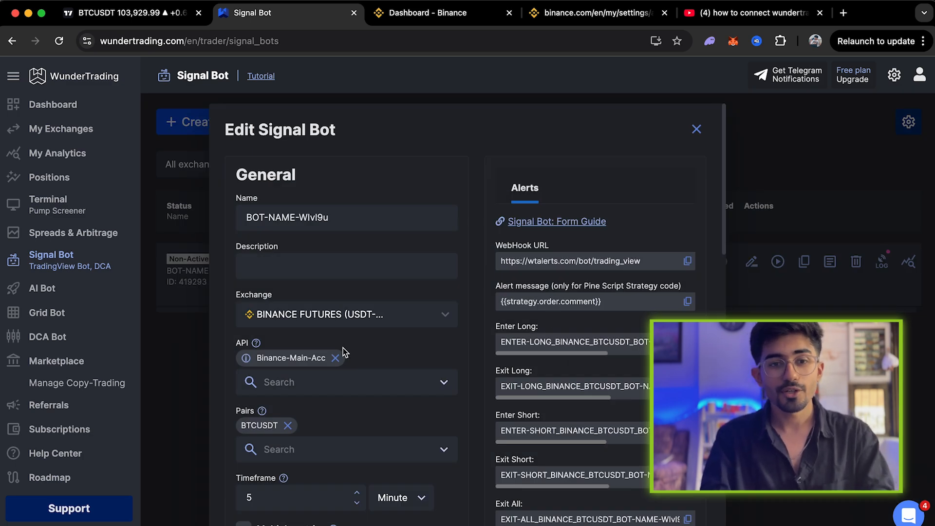
scroll("down", 3)
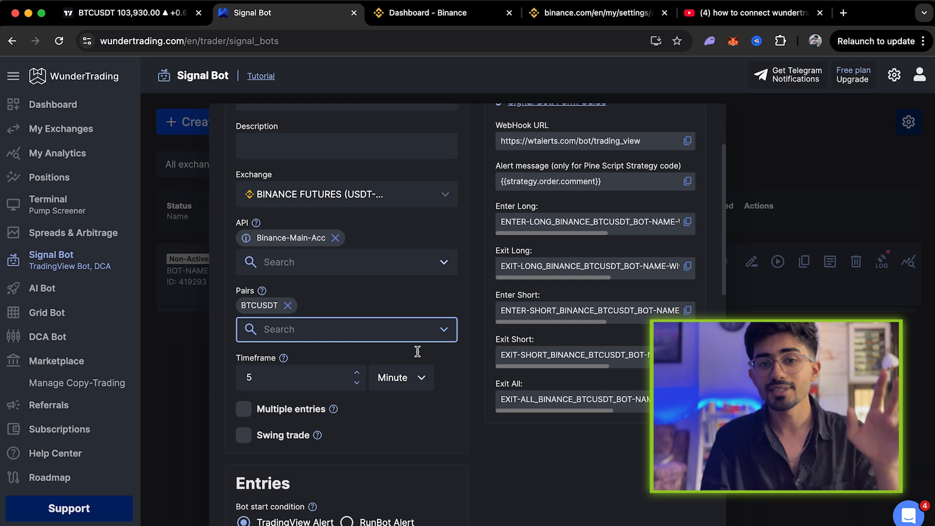
scroll("down", 3)
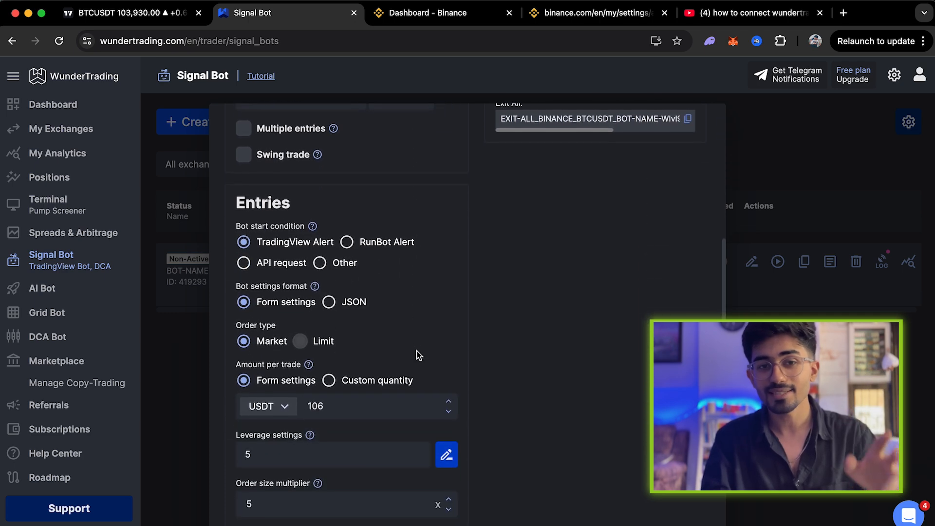
scroll("down", 3)
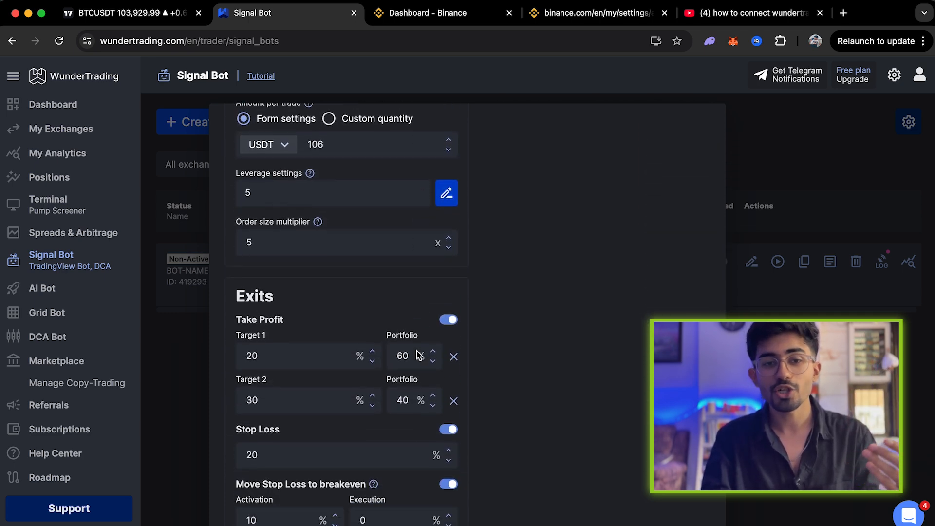
scroll("down", 3)
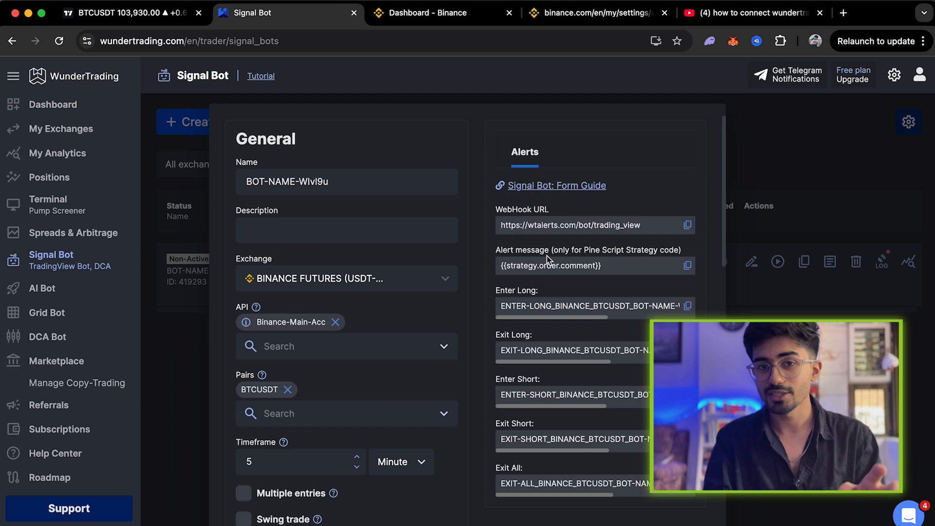
mouse_move(605, 451)
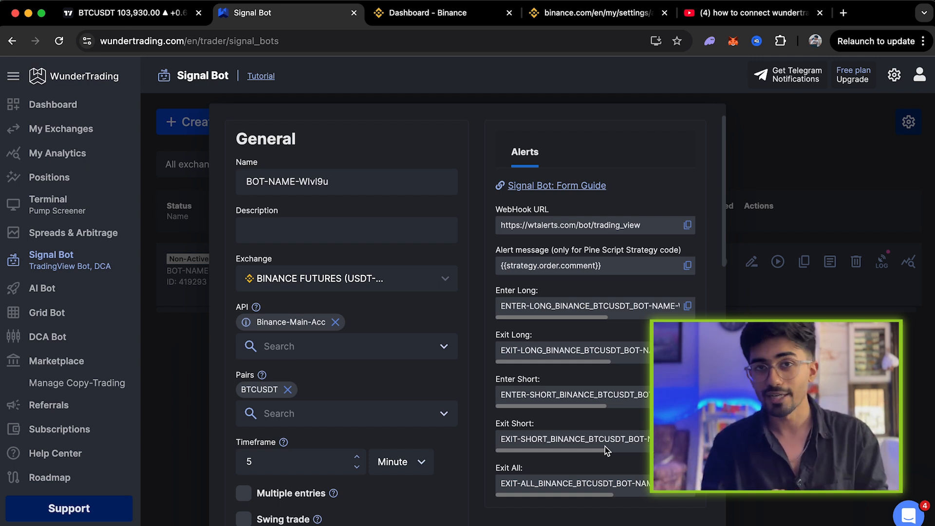
mouse_move(113, 13)
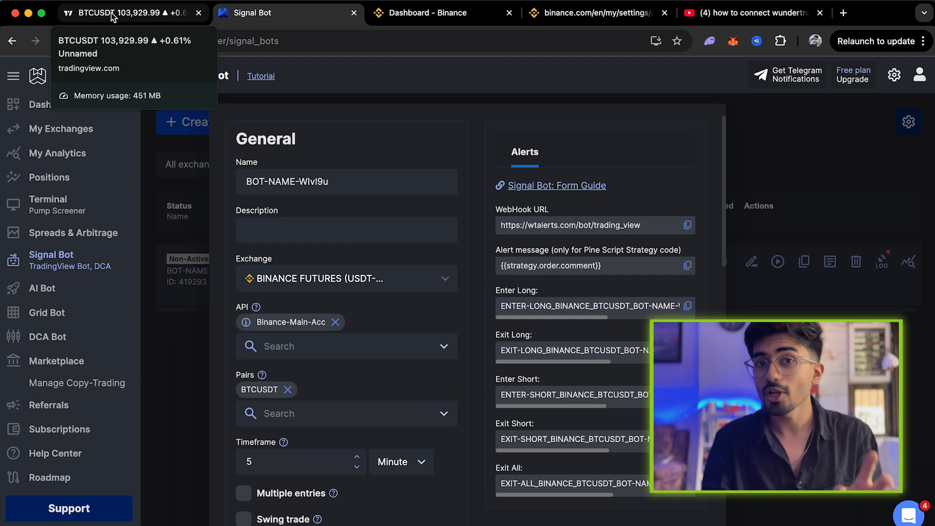
Return to the TradingView chart and show the alerts list with the stopped alertwunder alert.
left_click(125, 13)
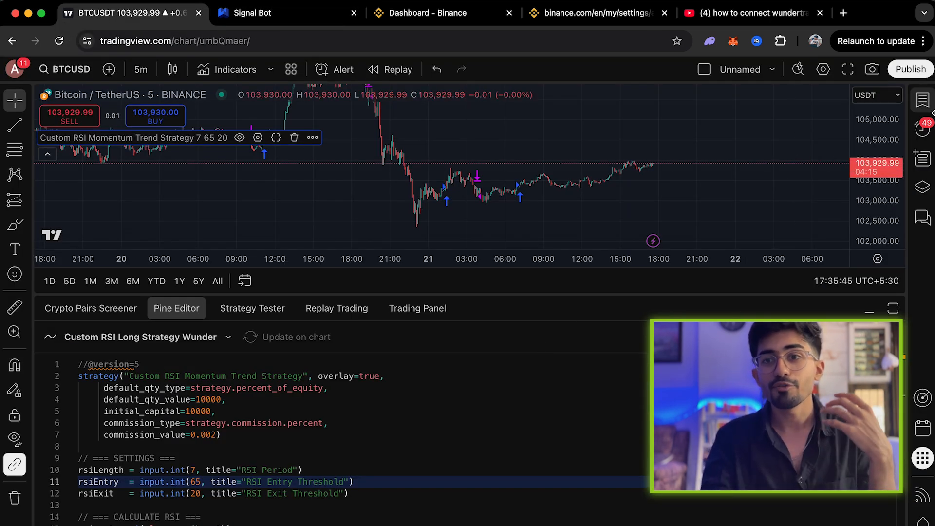
left_click(920, 128)
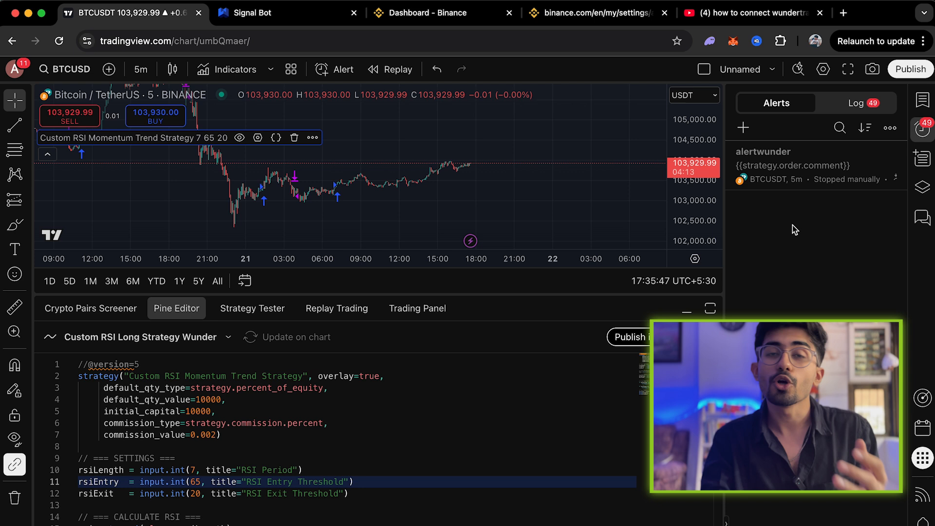
mouse_move(743, 128)
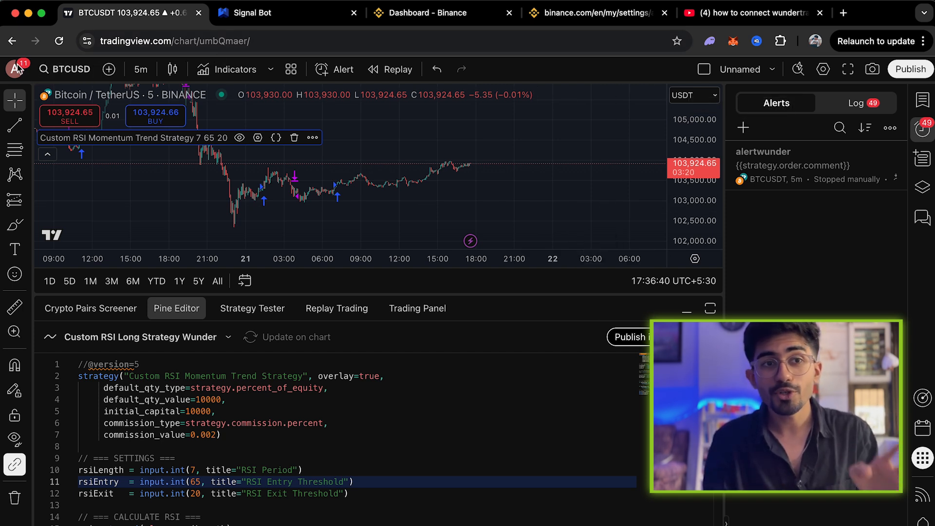
left_click(15, 67)
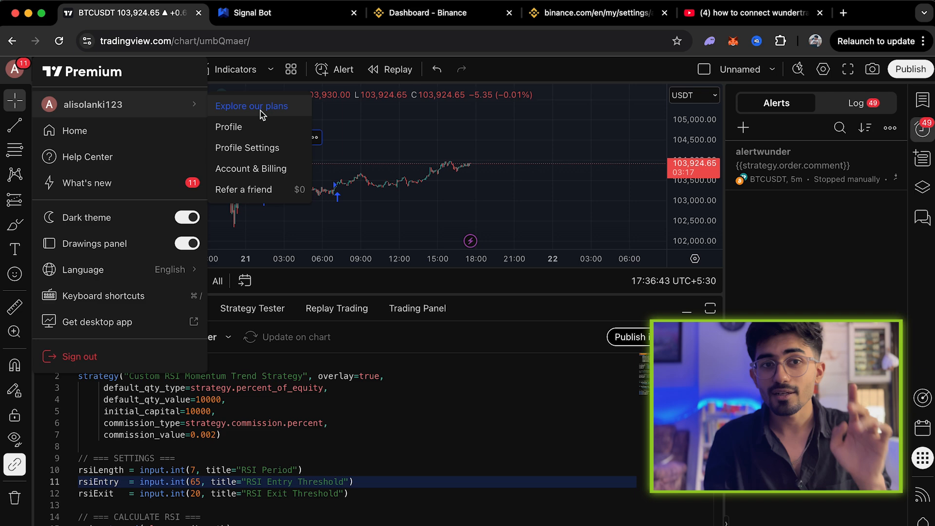
left_click(251, 105)
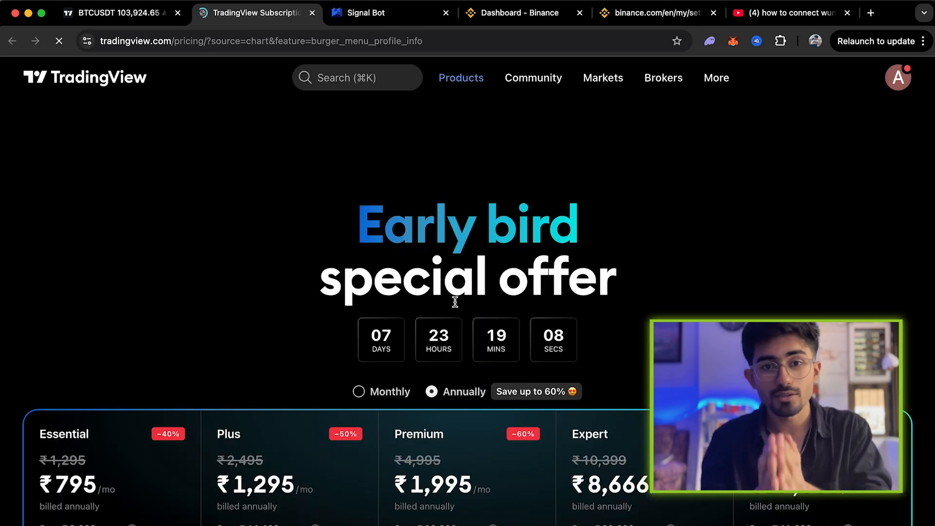
scroll("down", 3)
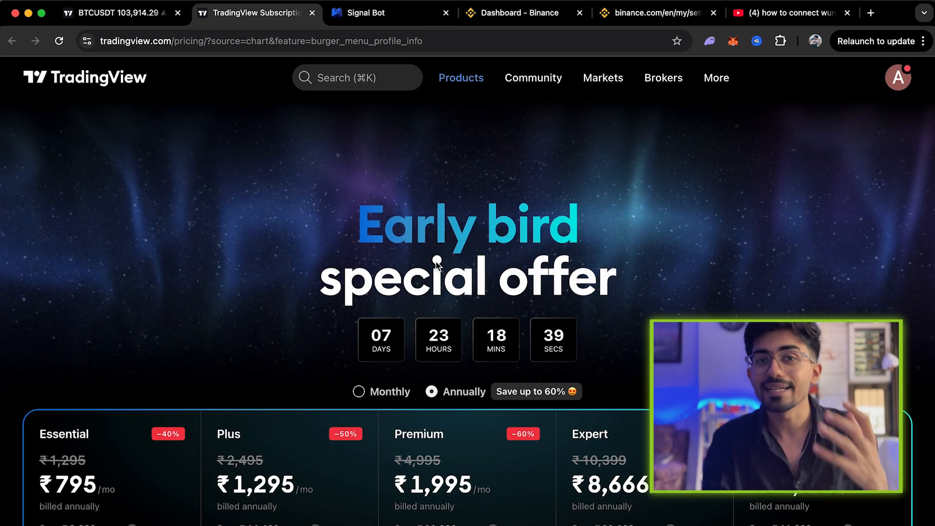
scroll("down", 3)
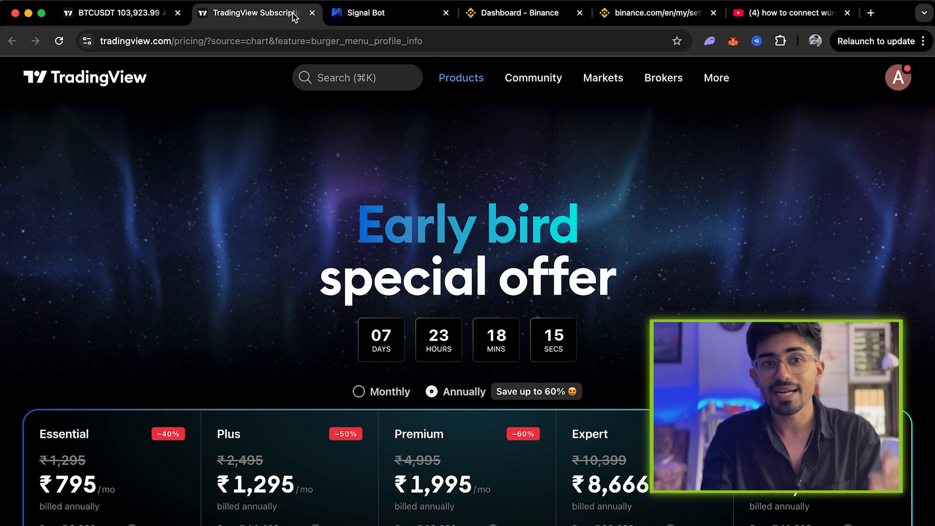
left_click(118, 13)
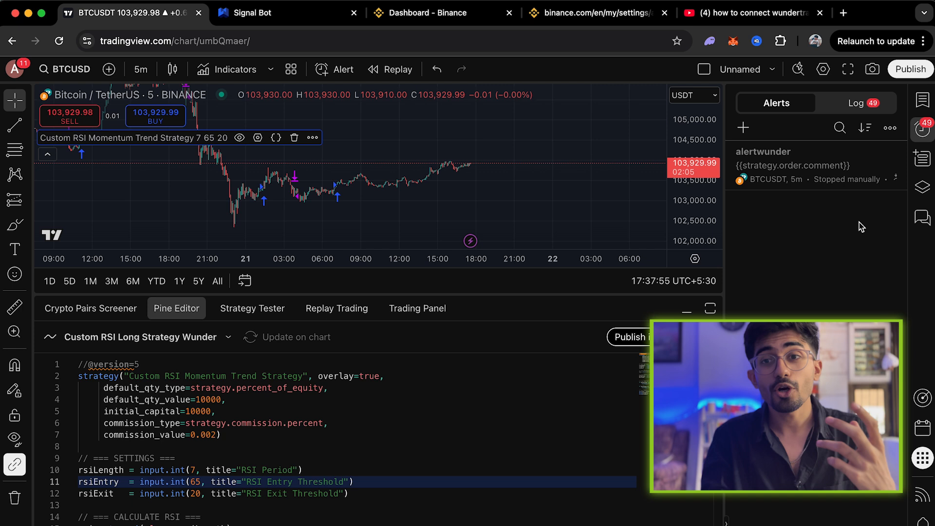
mouse_move(799, 279)
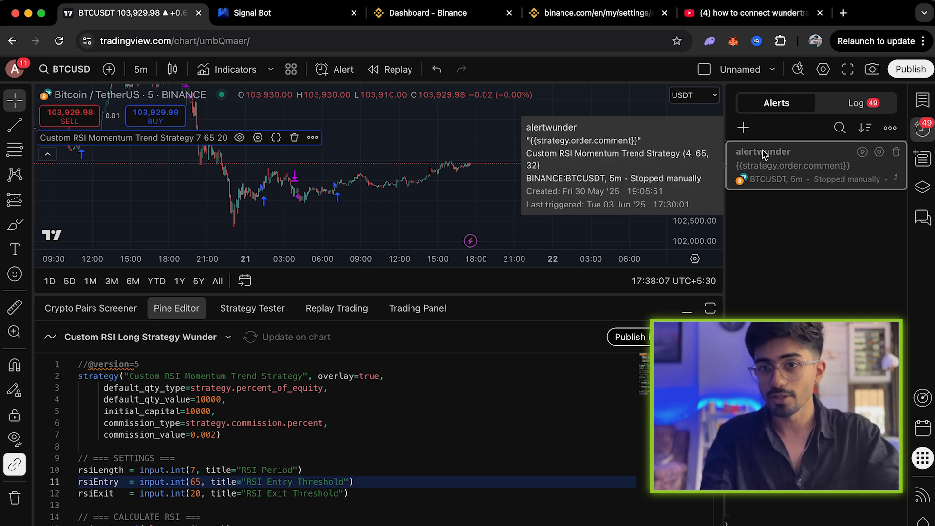
Set the alertwunder alert condition to the Custom RSI Momentum Trend Strategy on BTCUSDT 5m and save.
left_click(743, 127)
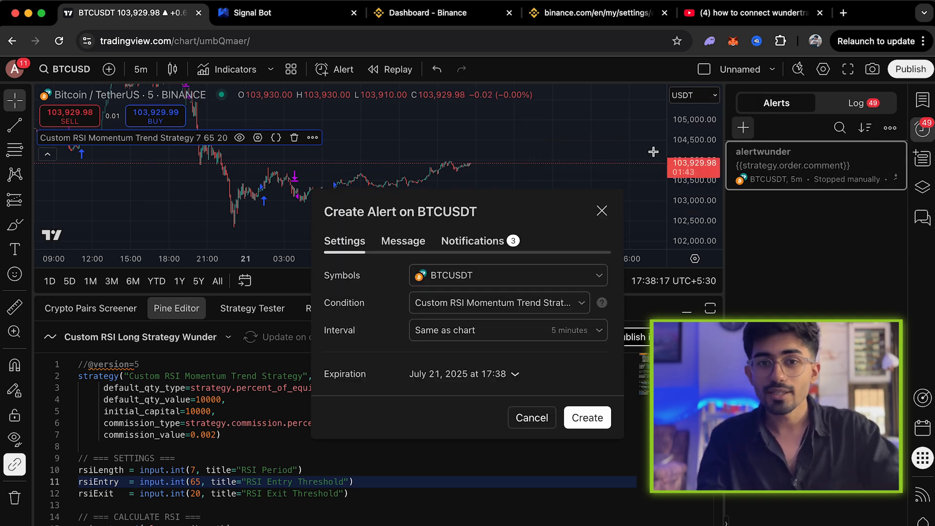
left_click(498, 302)
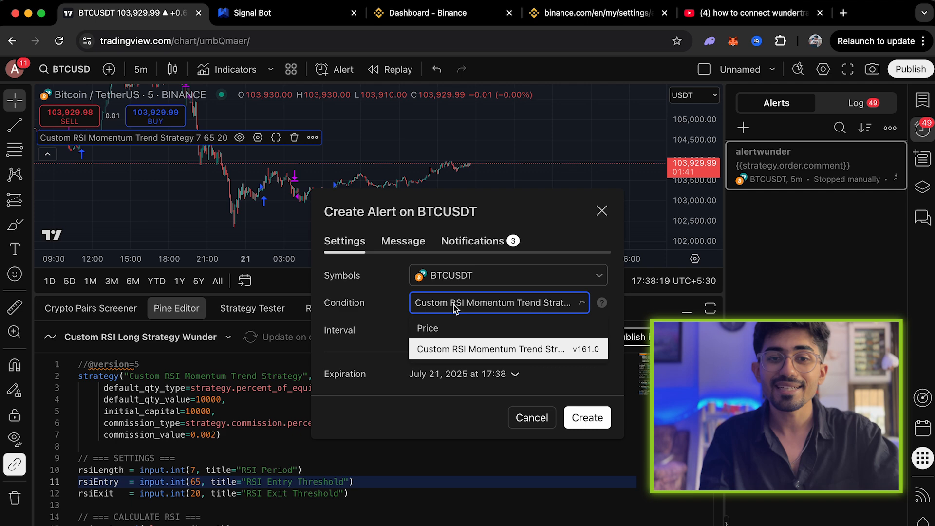
left_click(490, 349)
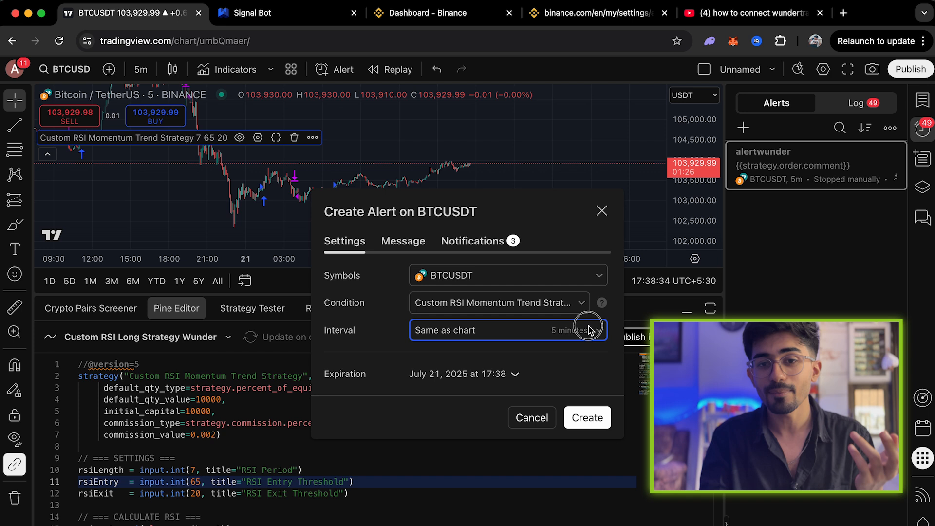
left_click(507, 330)
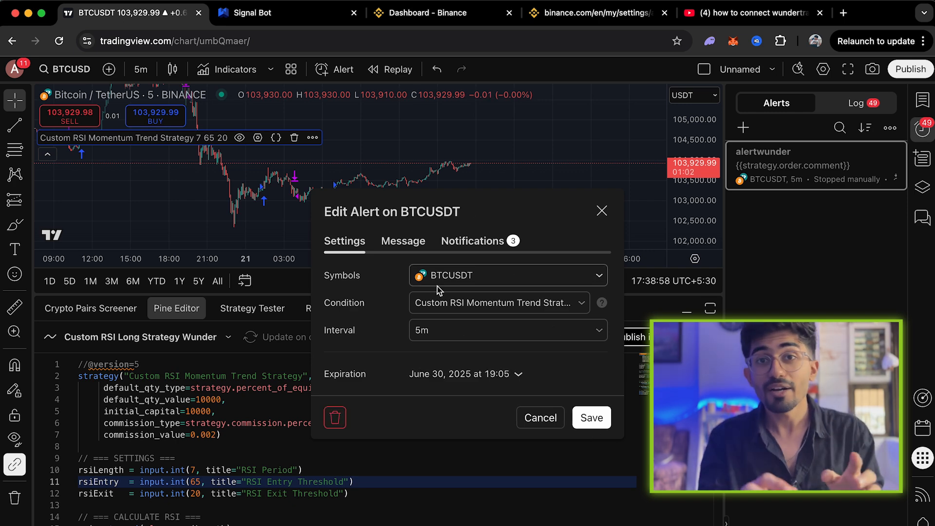
left_click(402, 240)
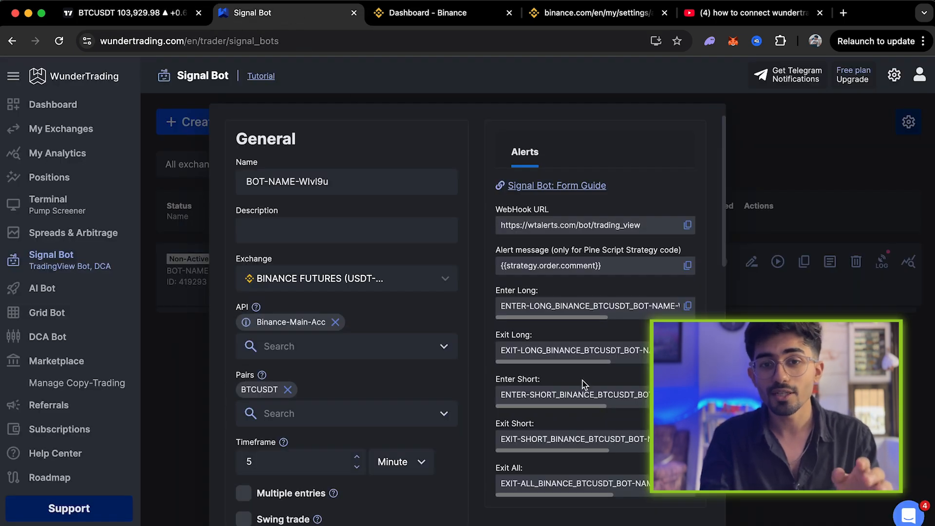
double_click(513, 250)
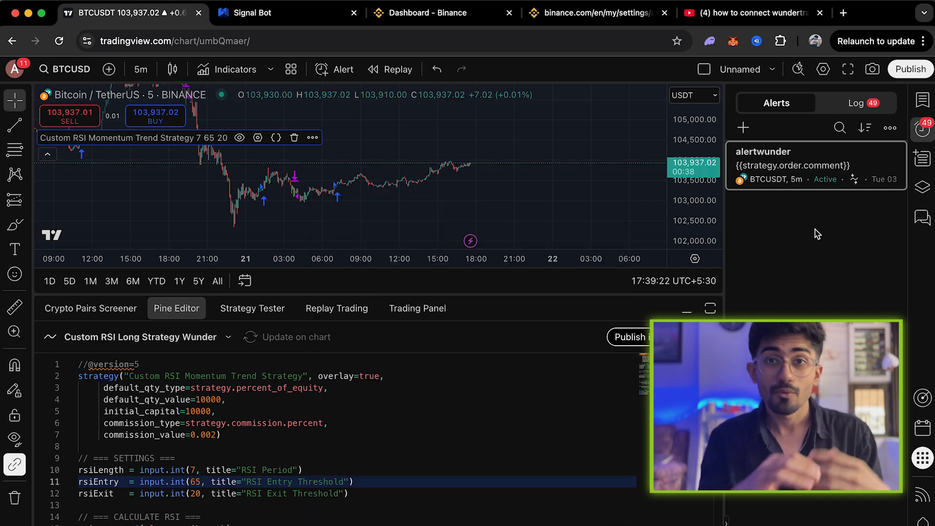
mouse_move(832, 242)
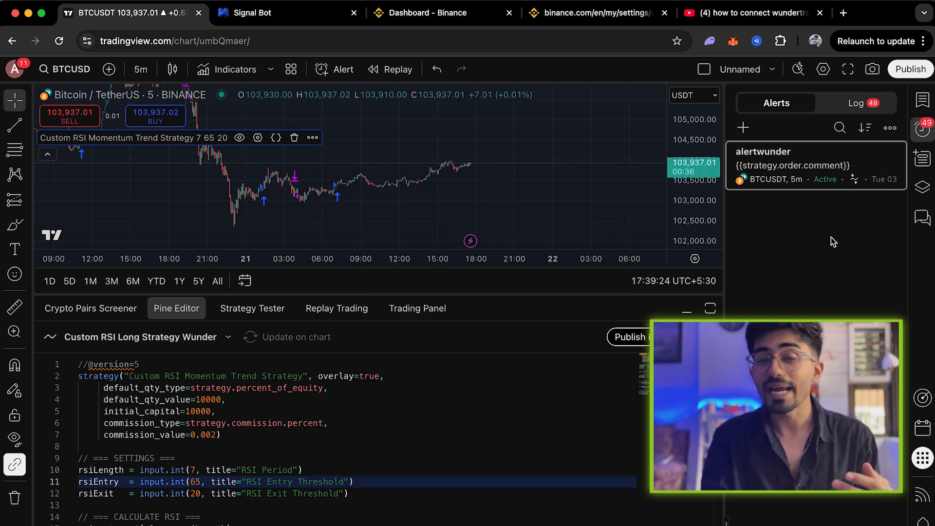